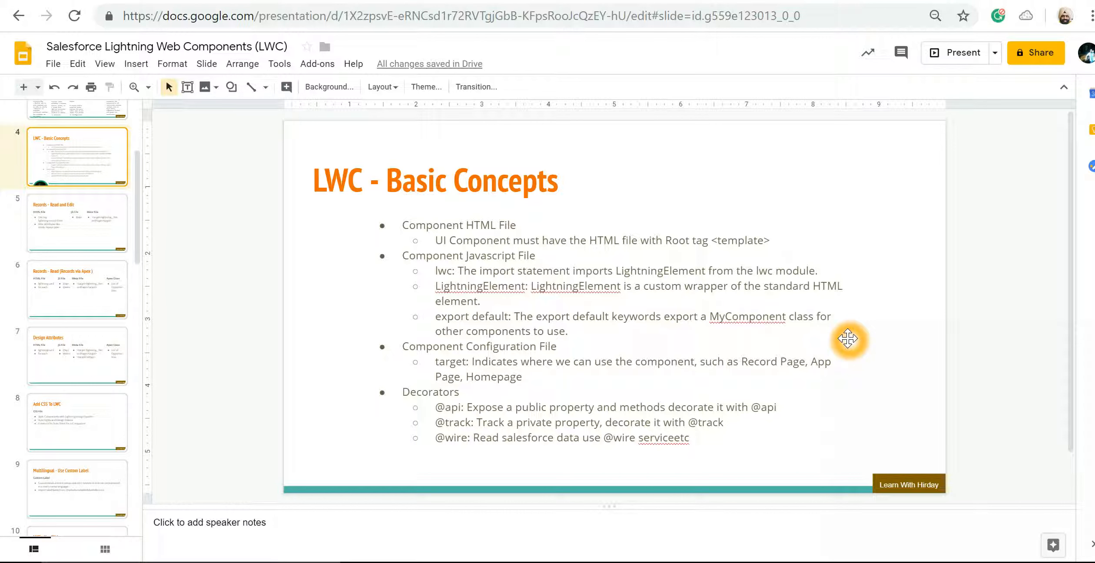
pyautogui.moveTo(825, 338)
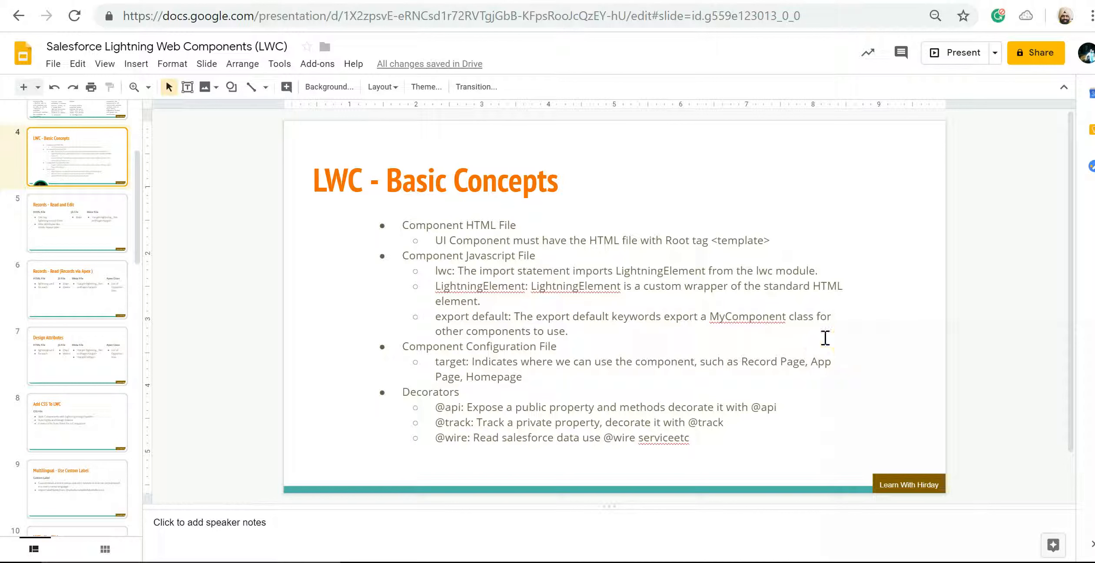
pyautogui.moveTo(825, 340)
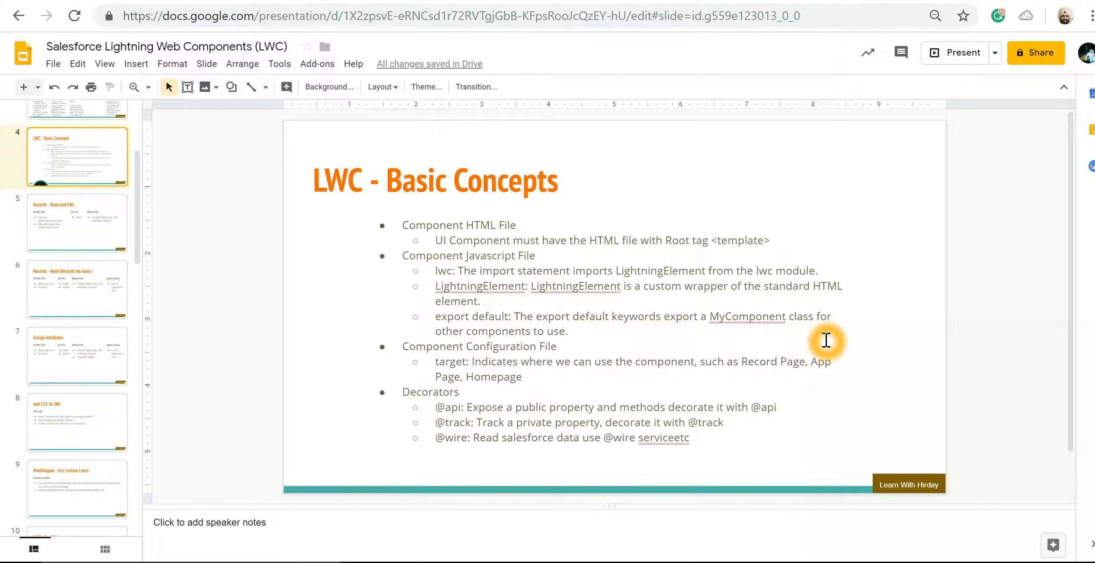
pyautogui.moveTo(470, 285)
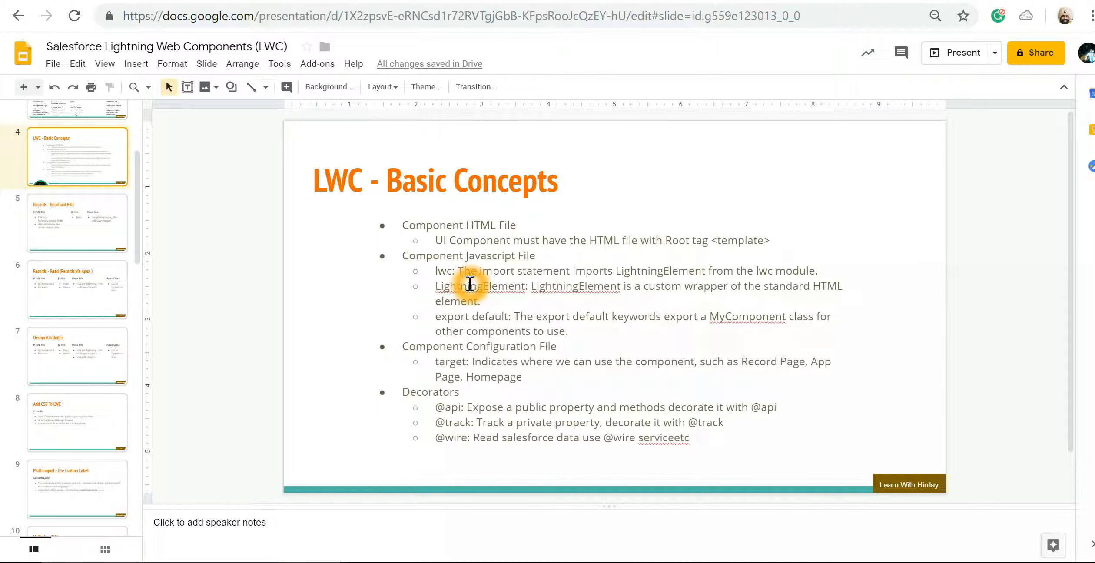
pyautogui.moveTo(471, 229)
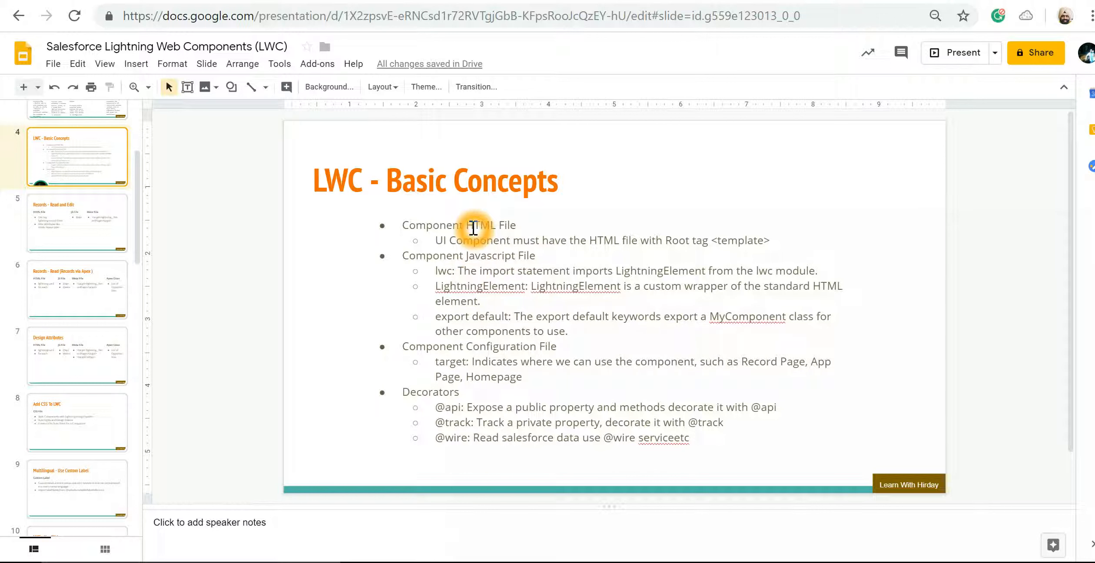
pyautogui.moveTo(507, 337)
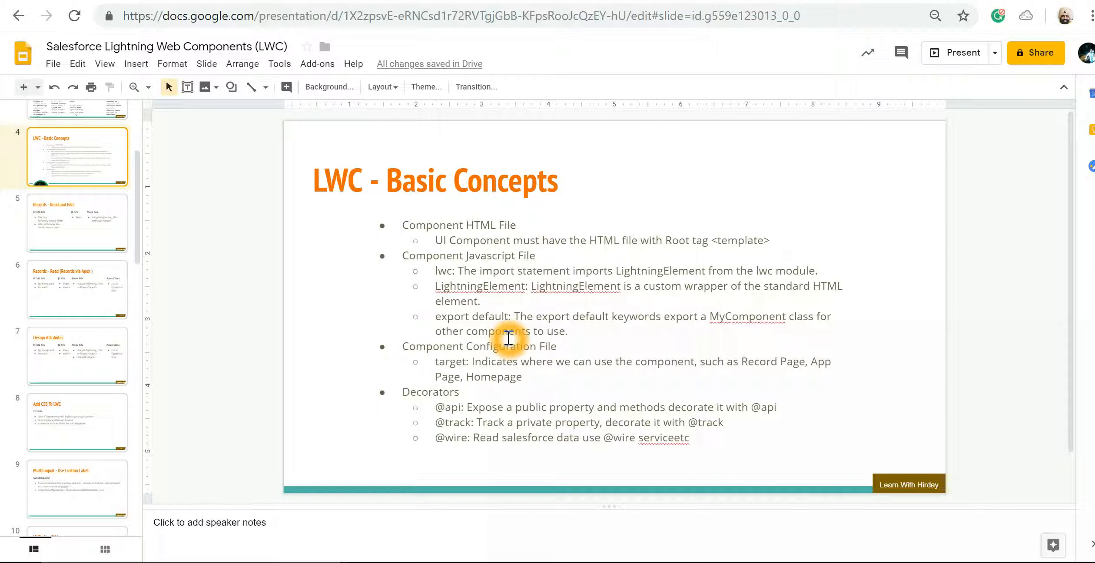
pyautogui.moveTo(467, 264)
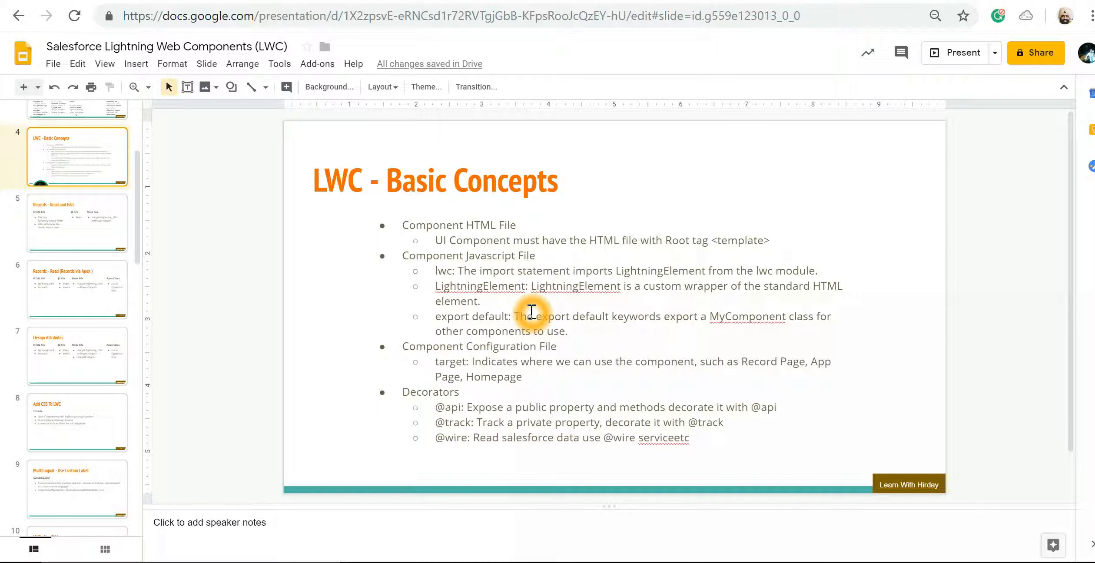
pyautogui.moveTo(662, 377)
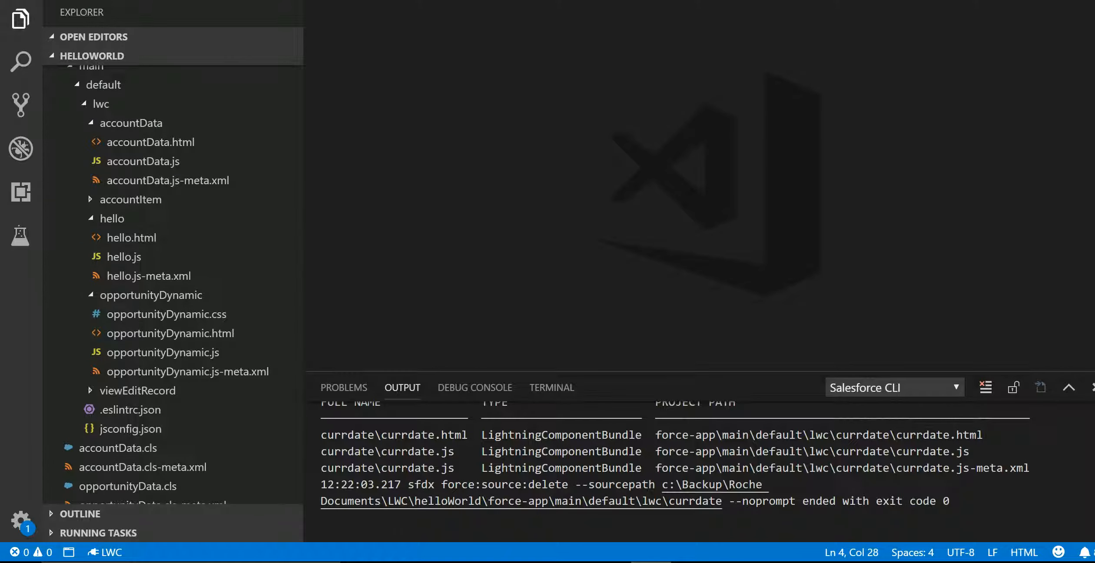
pyautogui.moveTo(112, 206)
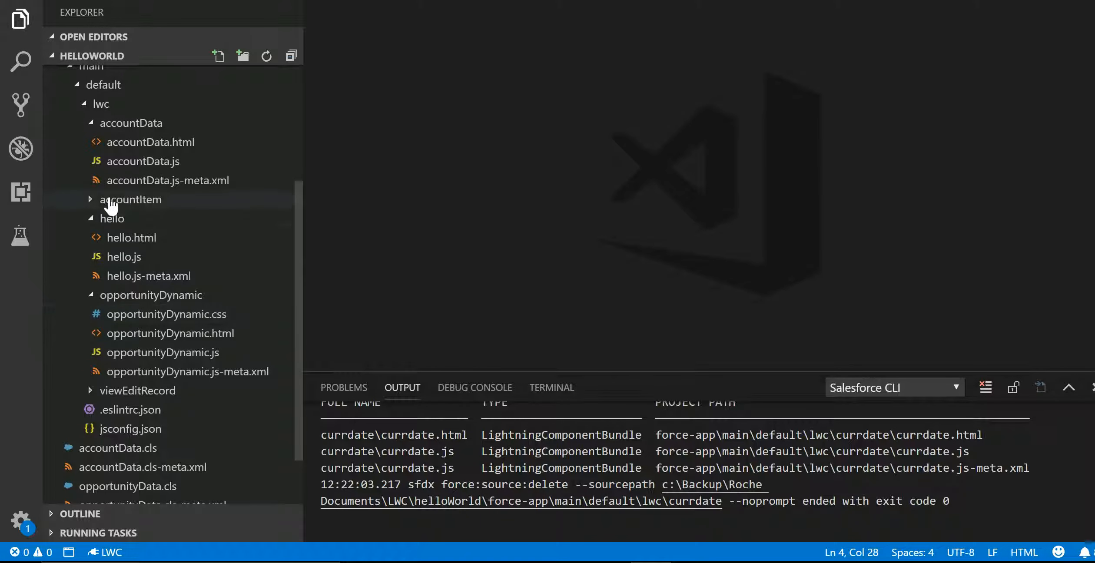
# Collapse the hello and opportunityDynamic folders and start a new Lightning Web Component in lwc
pyautogui.click(112, 218)
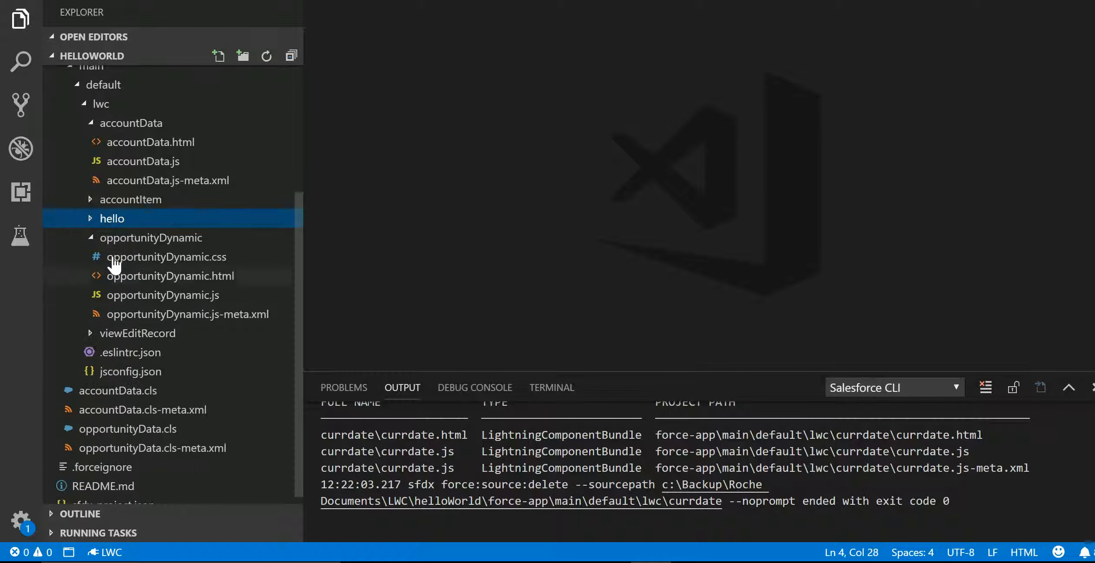
pyautogui.click(151, 237)
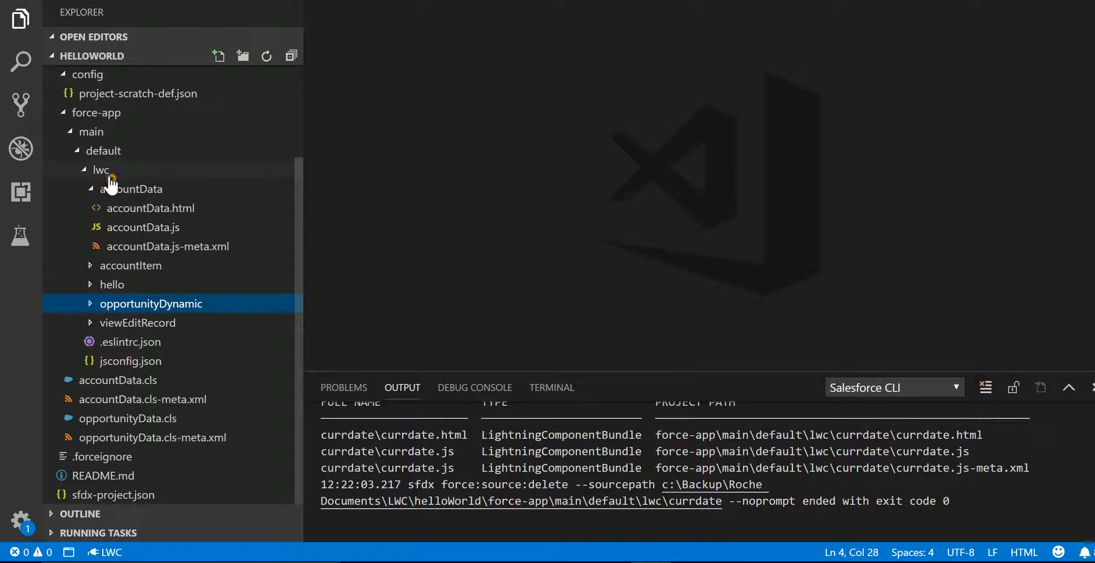
pyautogui.rightClick(101, 290)
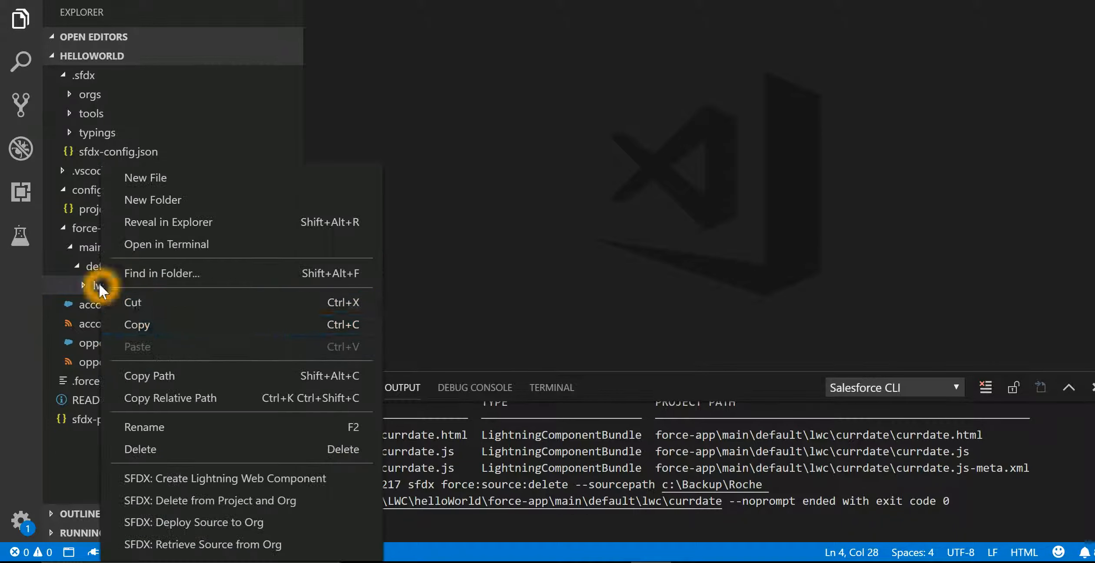
pyautogui.moveTo(225, 479)
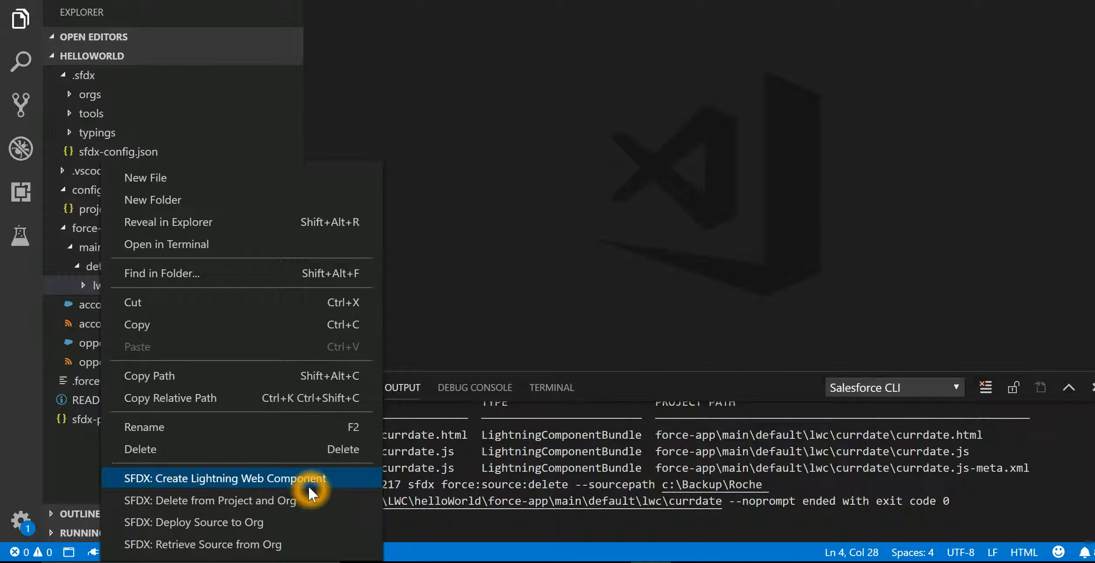
pyautogui.click(225, 477)
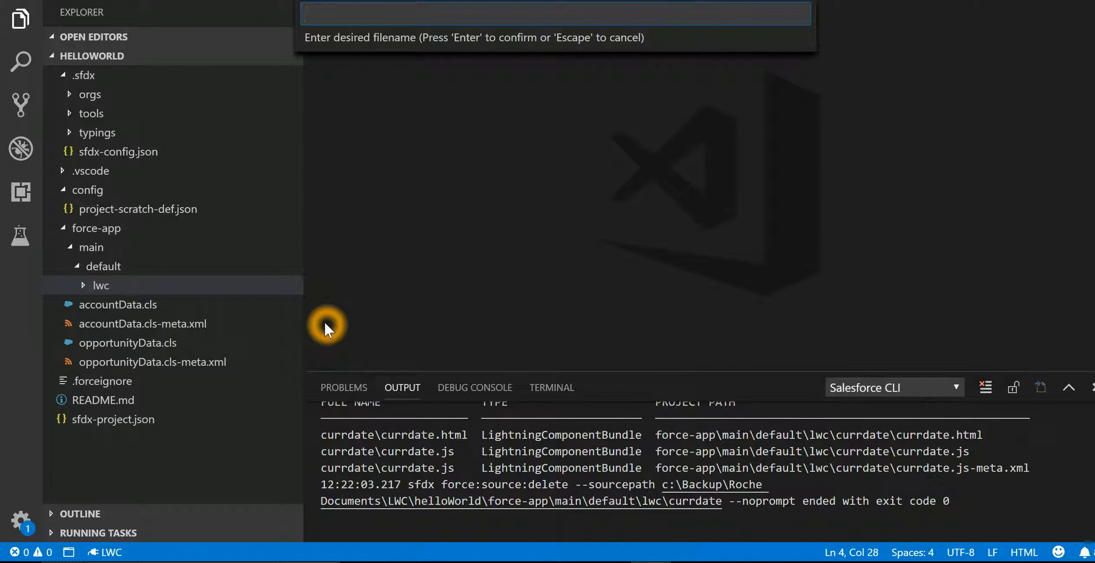
# Name the new component currentDateTime and generate its files
pyautogui.write('current')
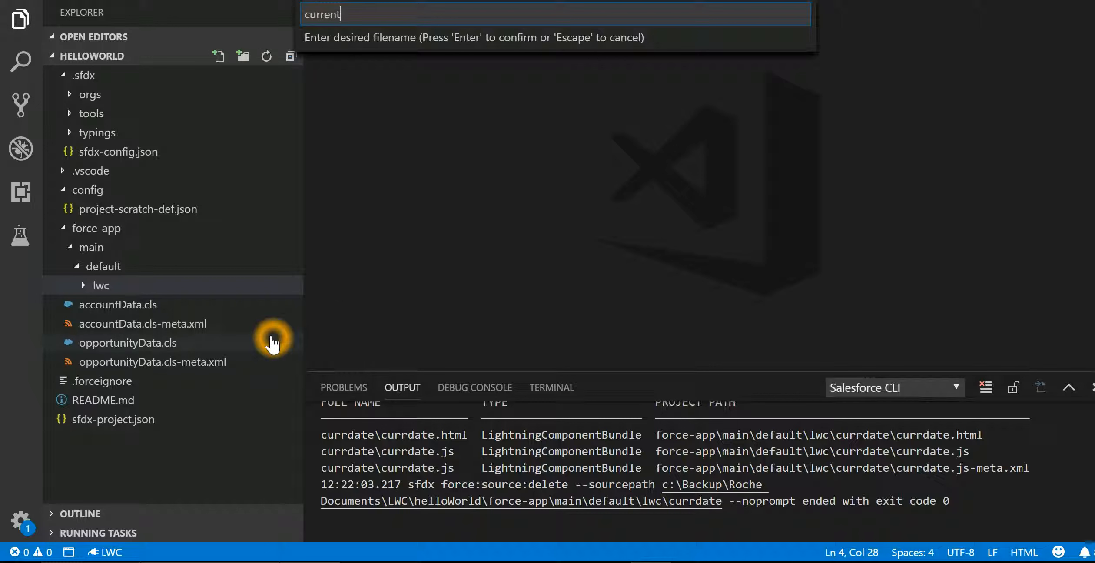
pyautogui.write('DateT')
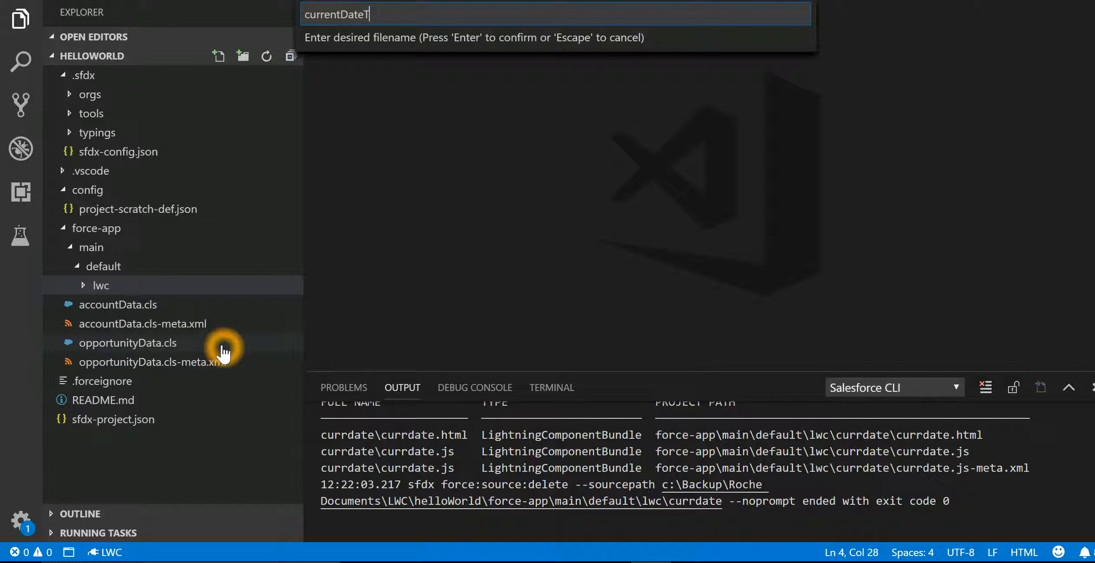
pyautogui.press('Return')
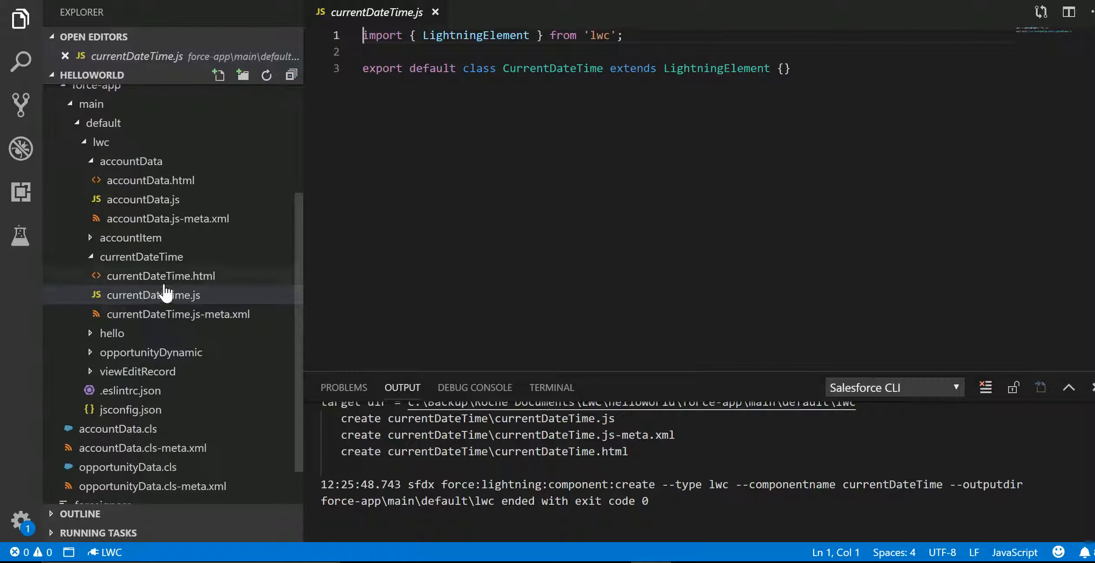
# Open currentDateTime.html, currentDateTime.js and currentDateTime.js-meta.xml from the Explorer
pyautogui.click(159, 275)
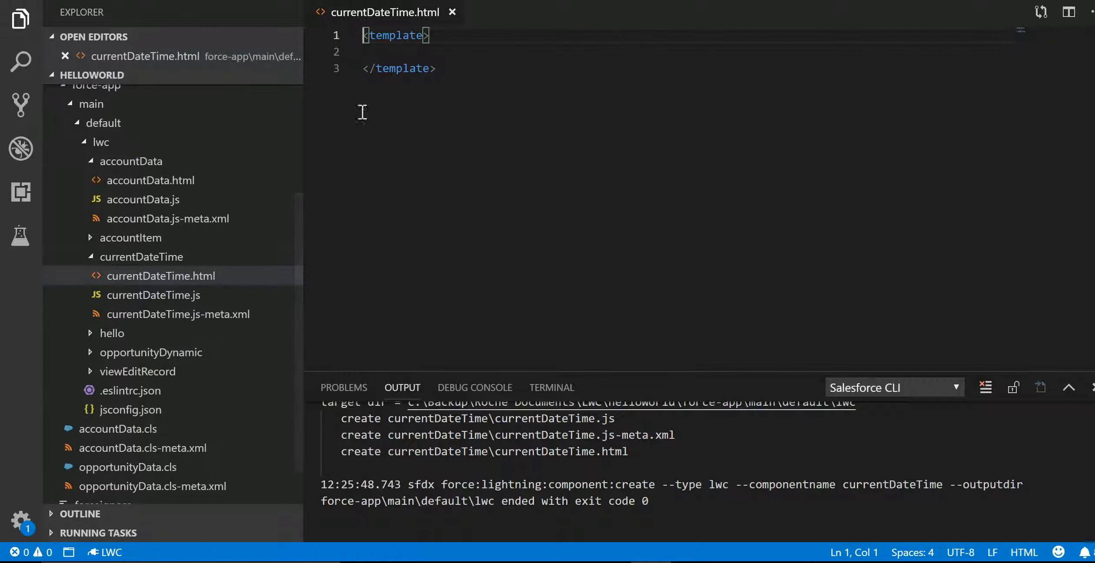
pyautogui.click(154, 294)
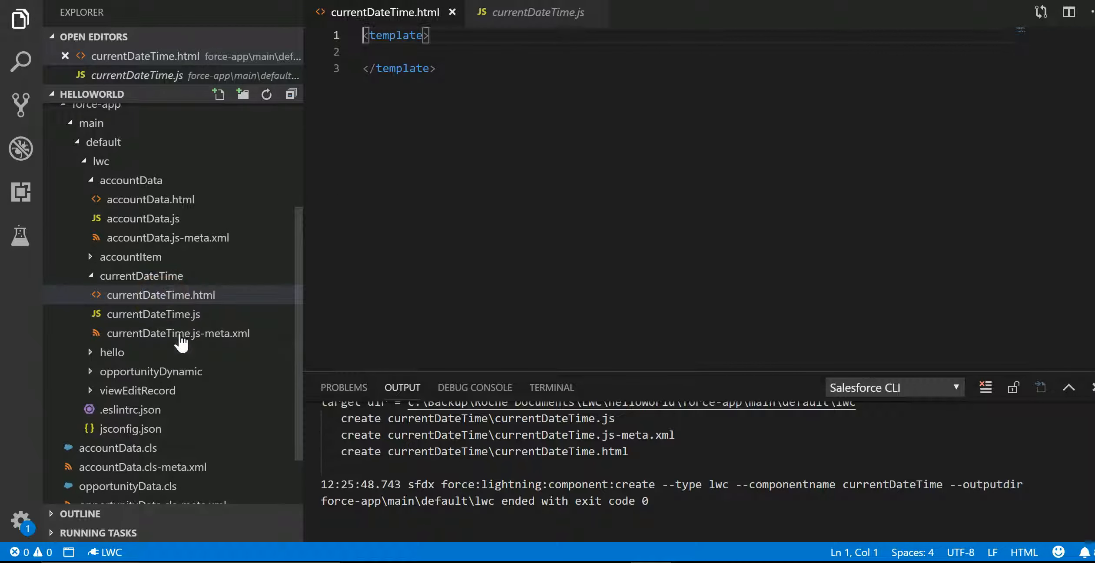
pyautogui.click(178, 333)
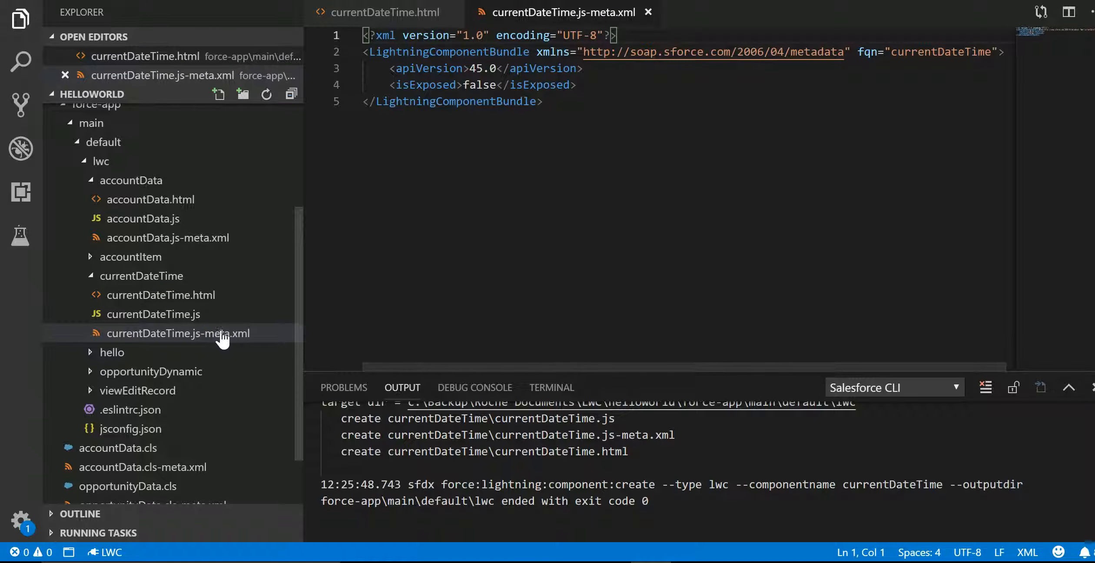
pyautogui.moveTo(153, 314)
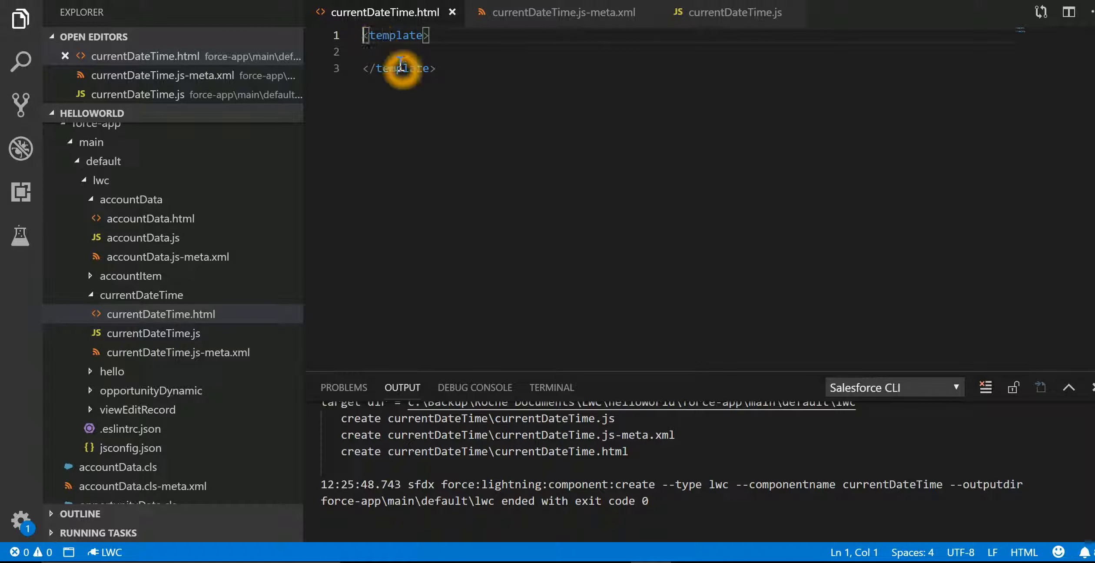
pyautogui.moveTo(357, 44)
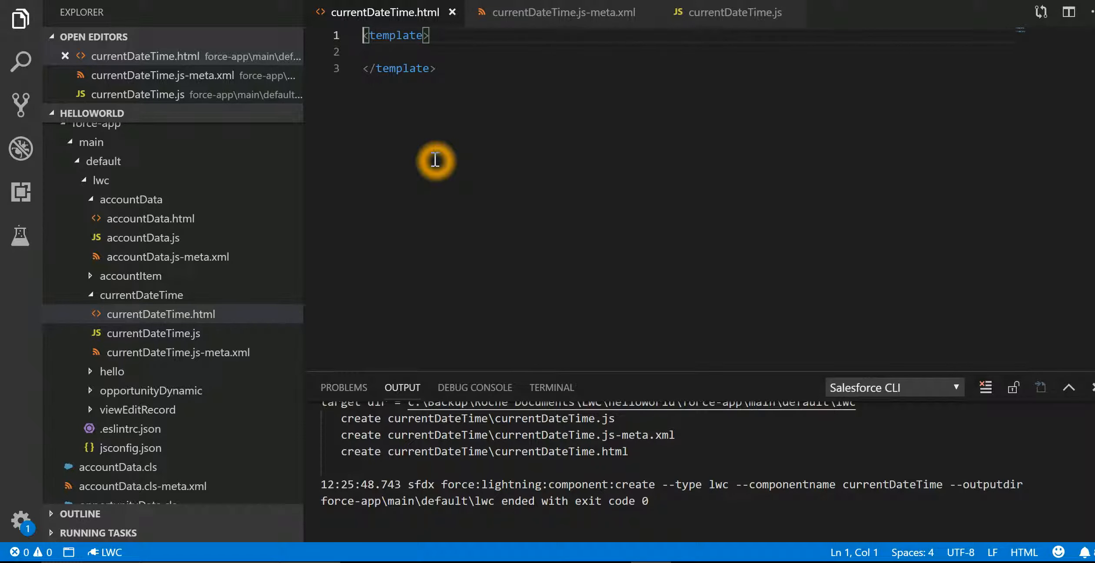
pyautogui.moveTo(393, 58)
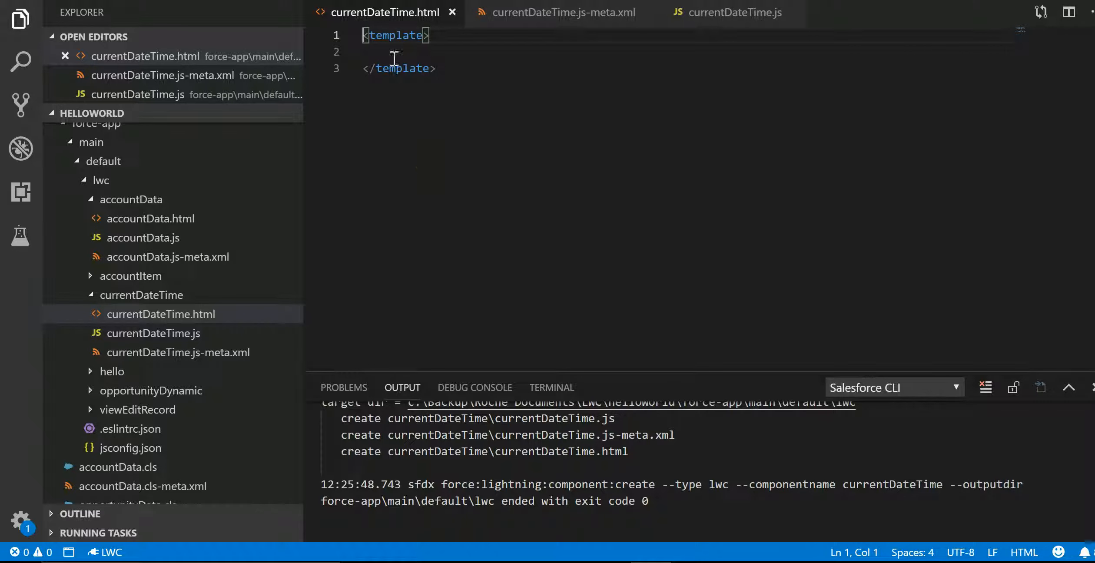
pyautogui.moveTo(402, 68)
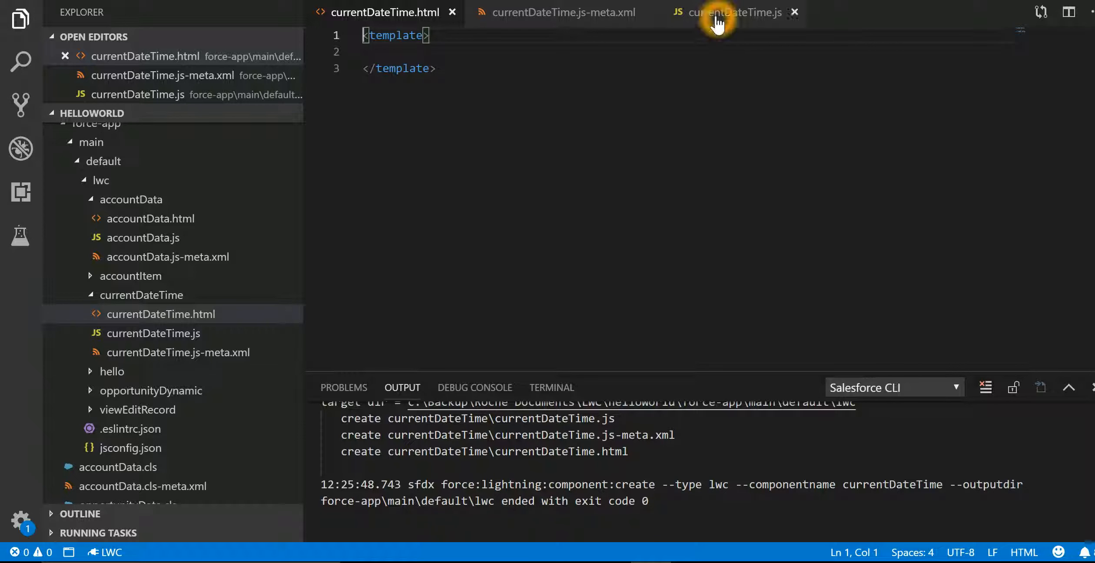
pyautogui.click(734, 12)
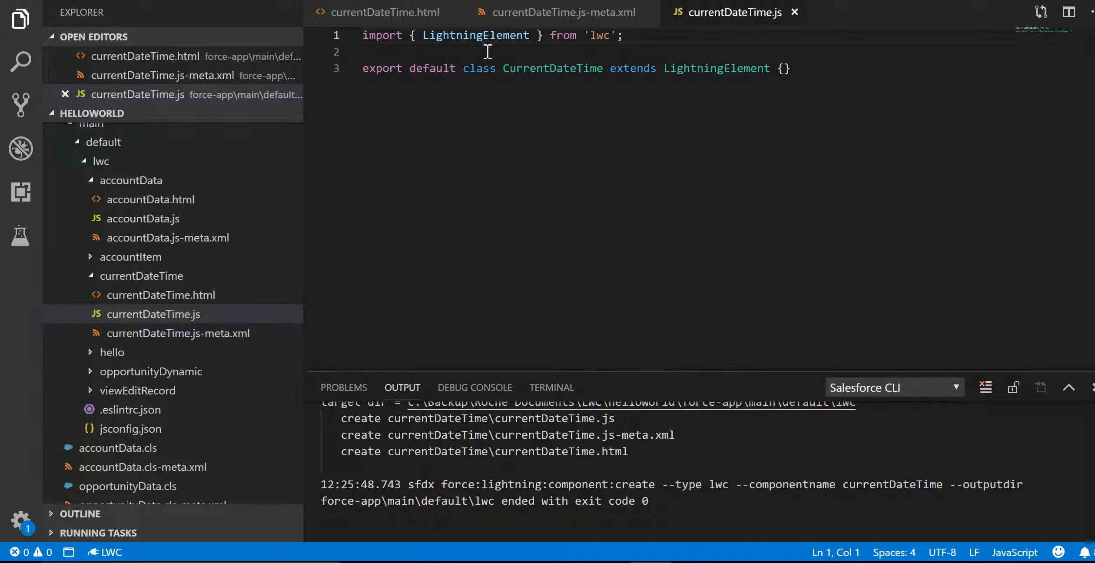
pyautogui.moveTo(600, 35)
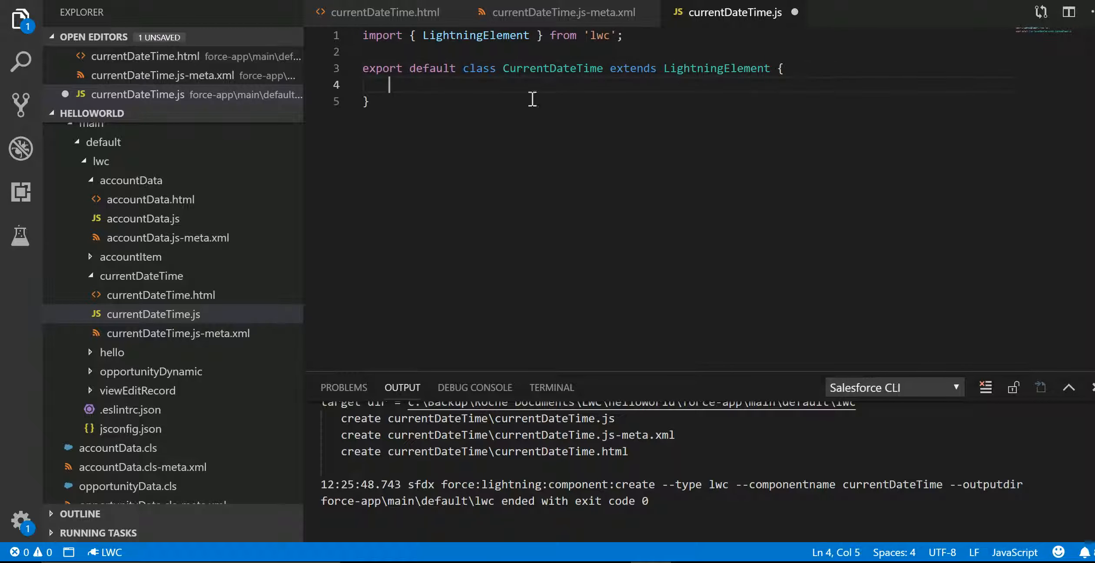
pyautogui.moveTo(450, 80)
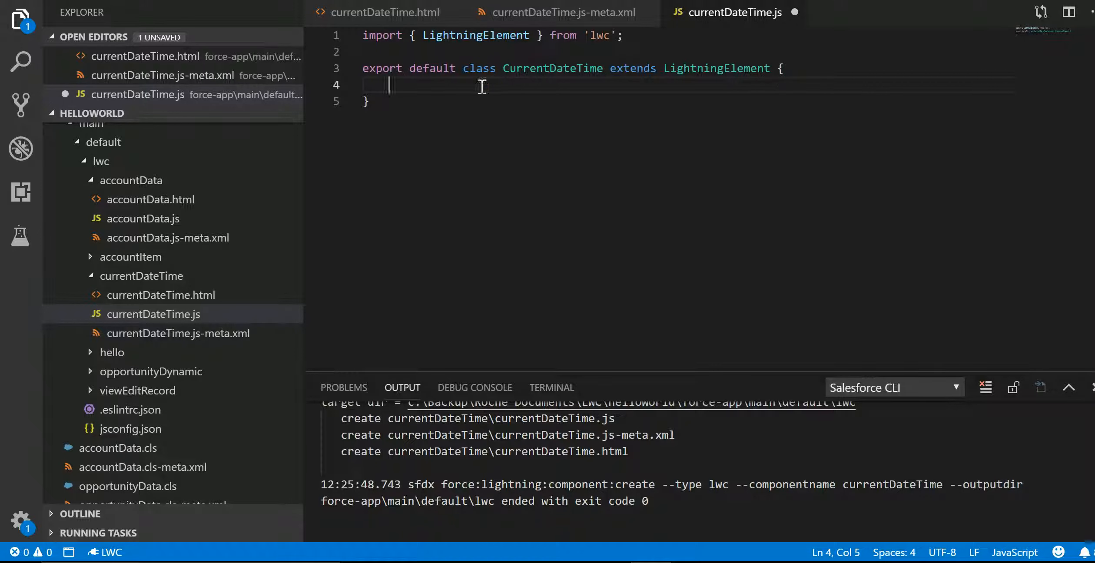
pyautogui.click(481, 90)
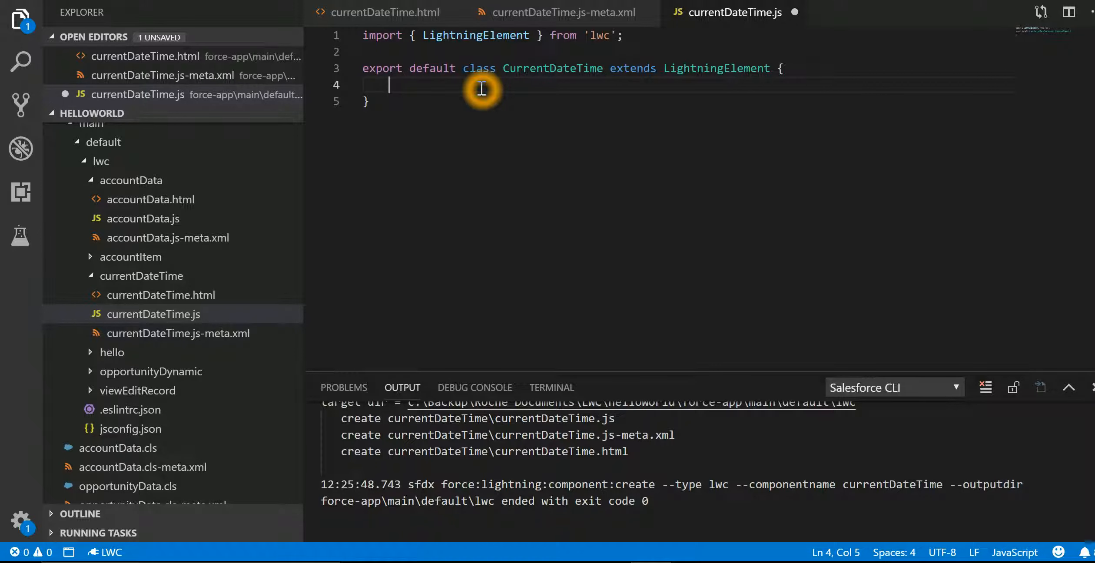
pyautogui.moveTo(667, 510)
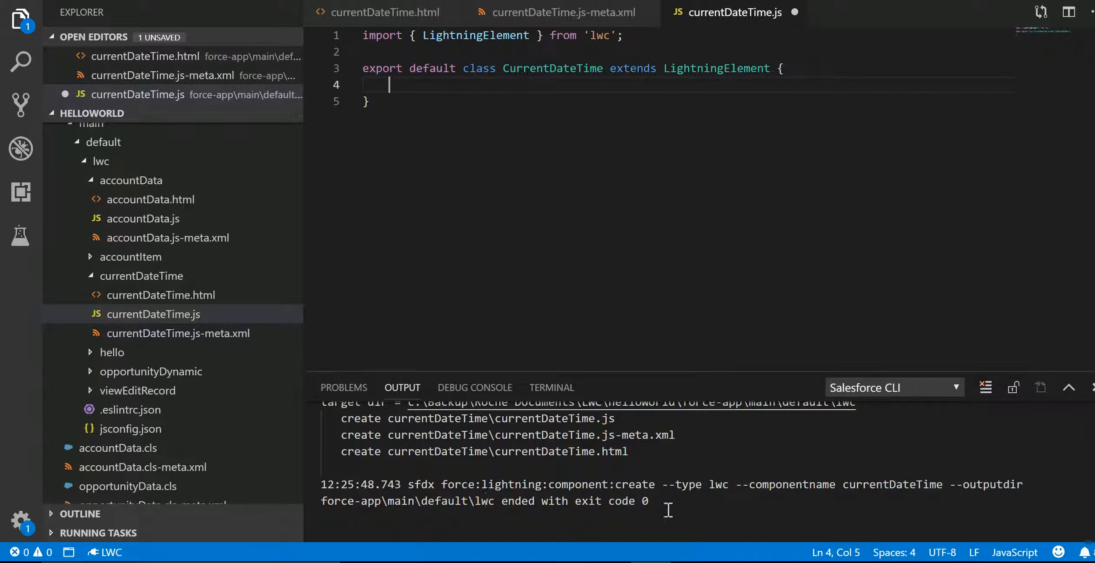
# Switch from VS Code to the LWC - Basic Concepts slide in Google Slides
pyautogui.press('alt+tab')
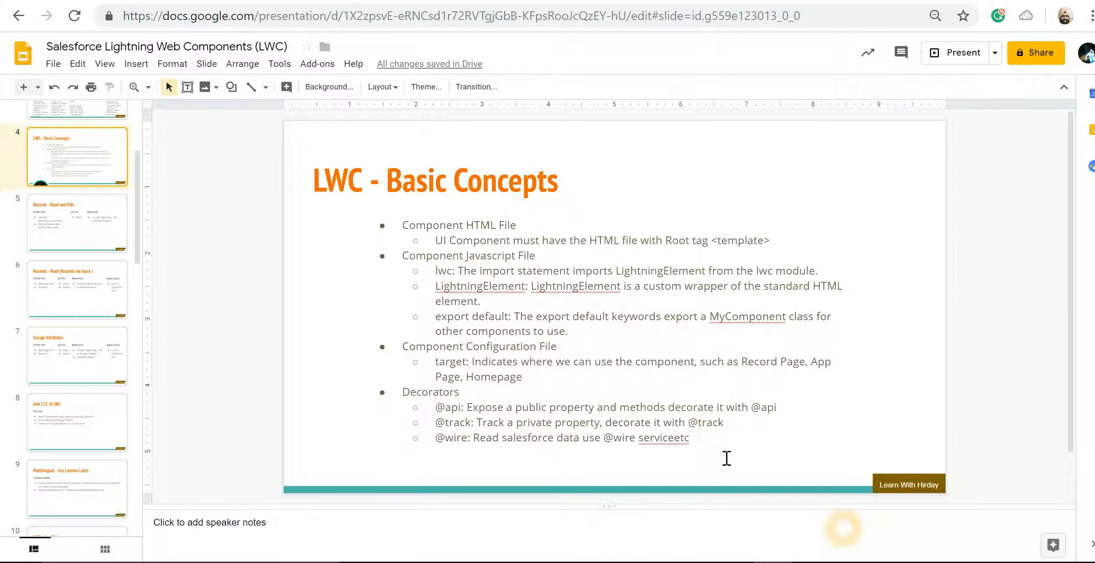
pyautogui.moveTo(508, 240)
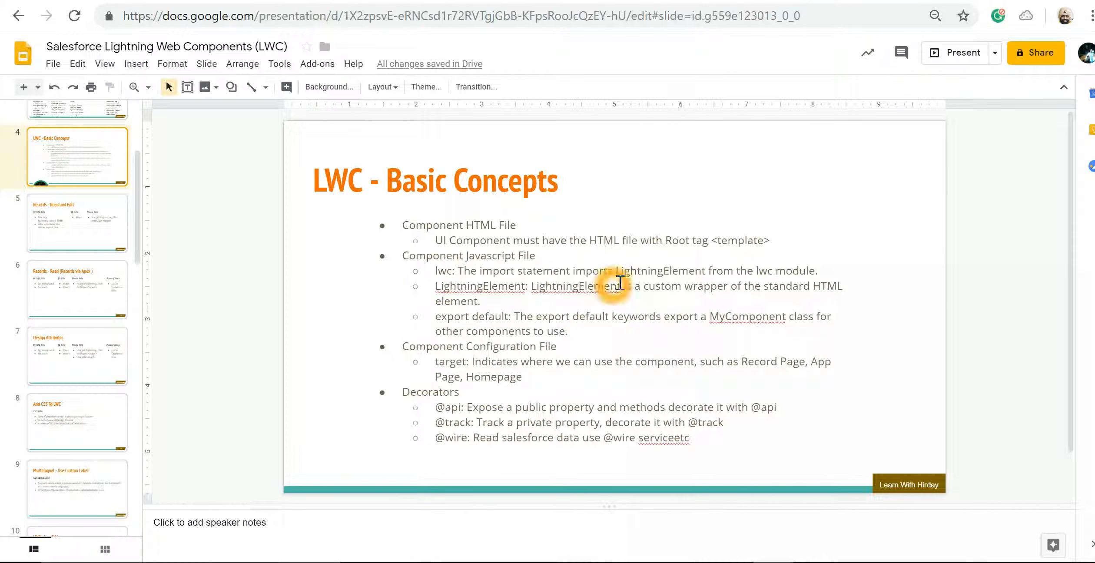
pyautogui.moveTo(765, 277)
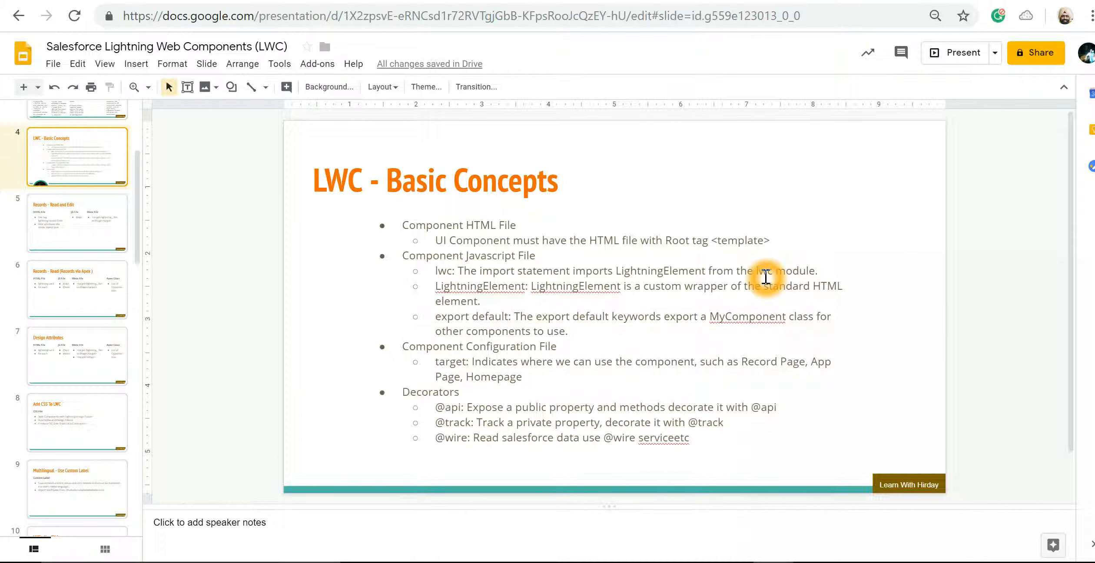
pyautogui.moveTo(524, 309)
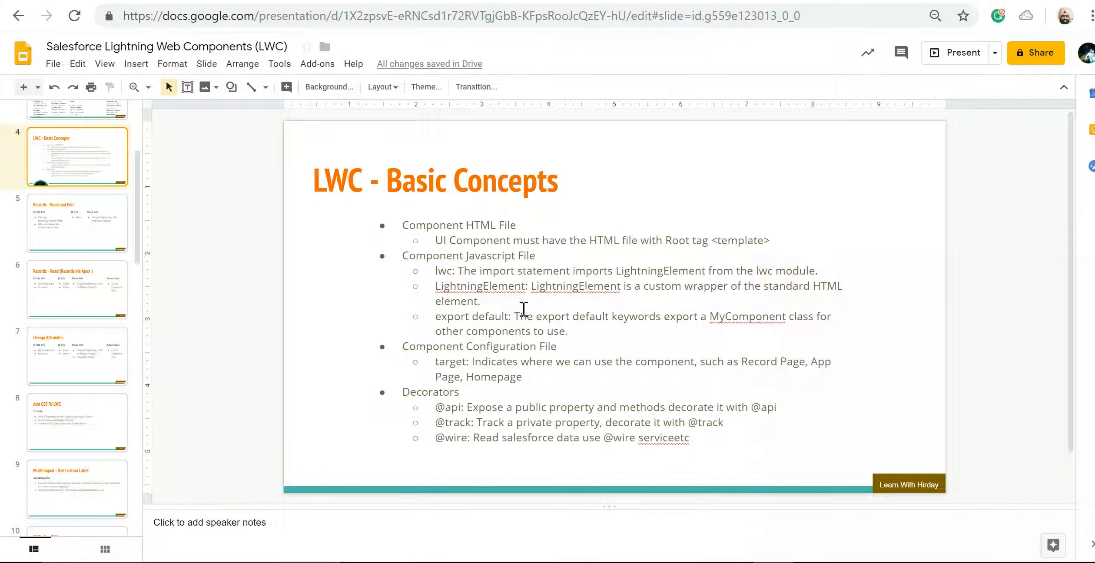
pyautogui.moveTo(697, 293)
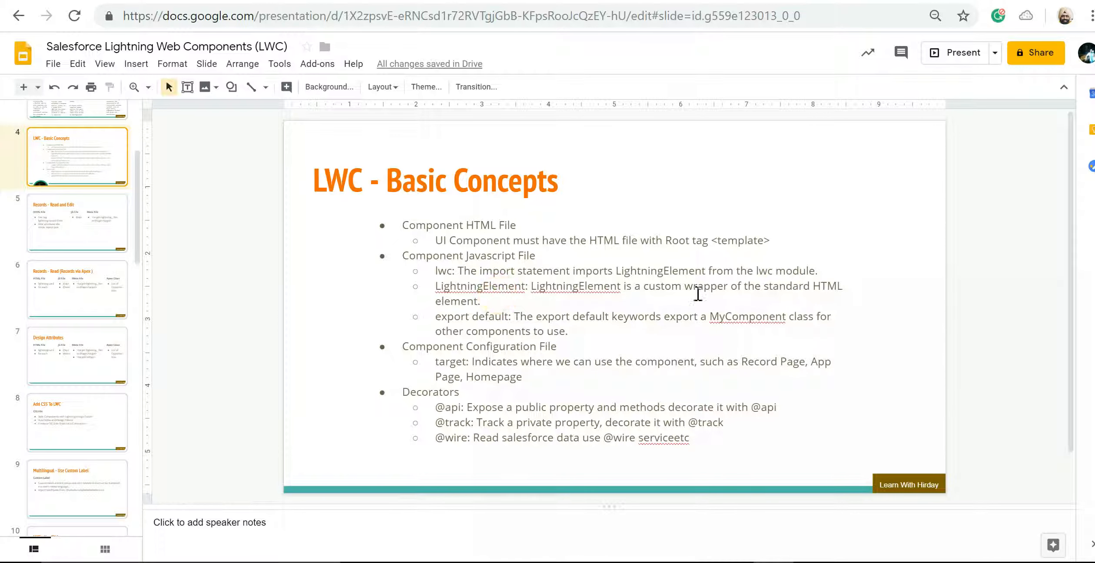
pyautogui.moveTo(649, 547)
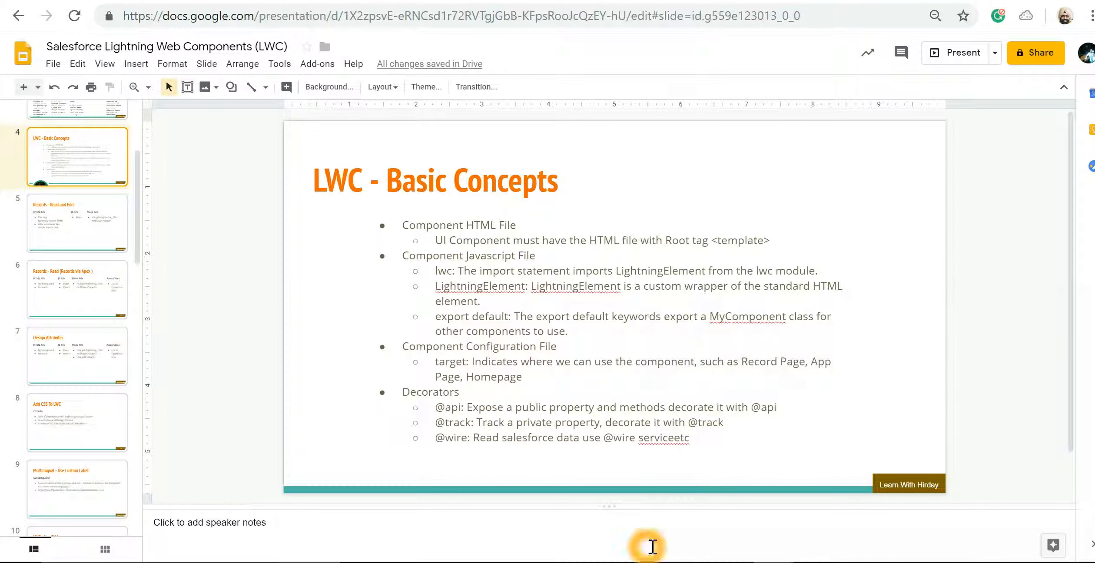
# Glance at the empty CurrentDateTime class in VS Code, then return to the Basic Concepts slide
pyautogui.press('alt+tab')
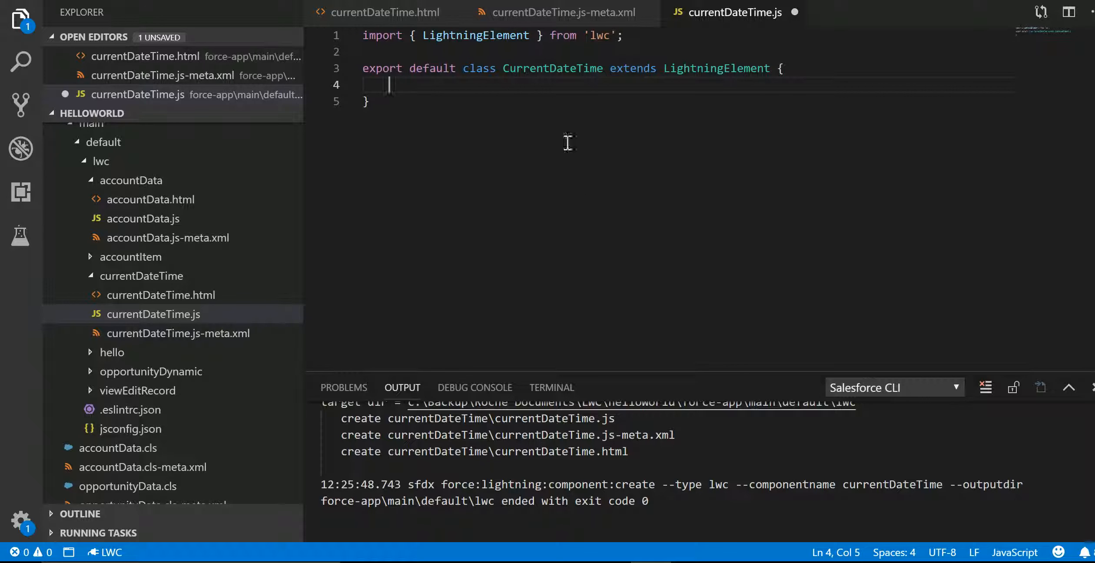
pyautogui.moveTo(492, 44)
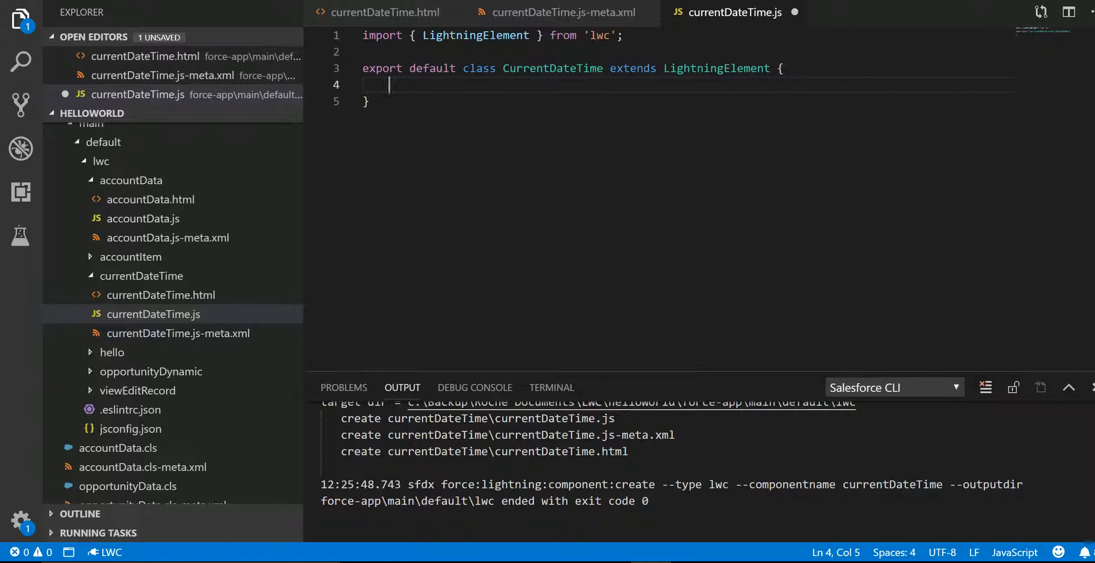
pyautogui.press('alt+tab')
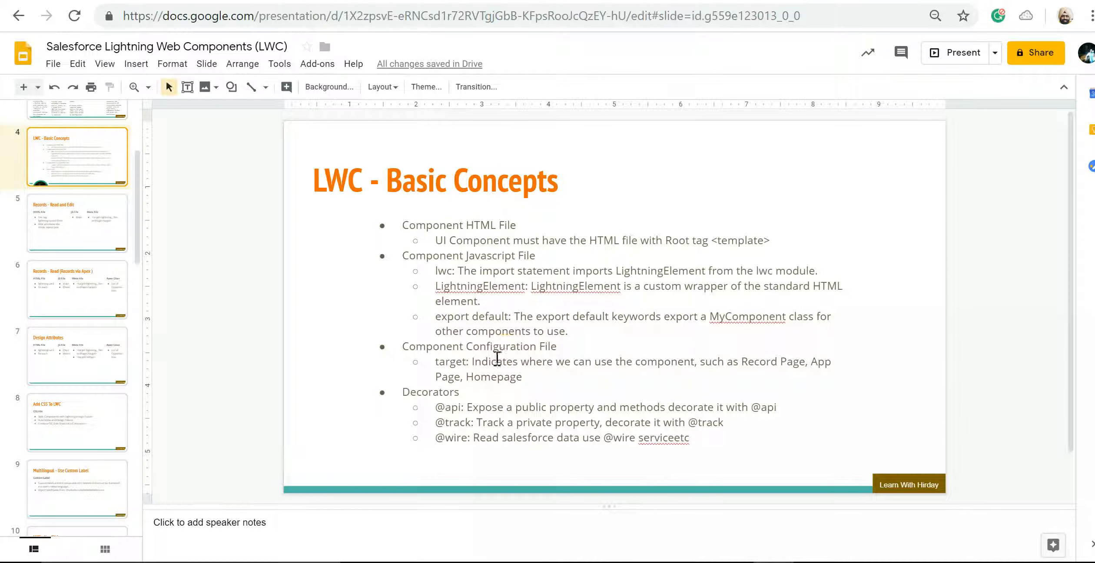
pyautogui.moveTo(500, 322)
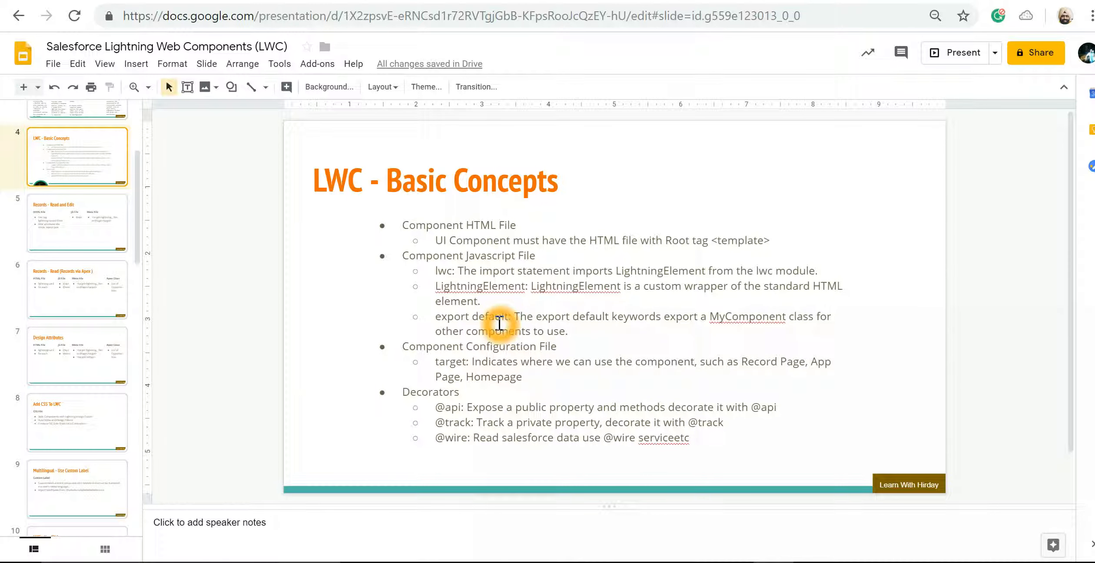
pyautogui.moveTo(641, 328)
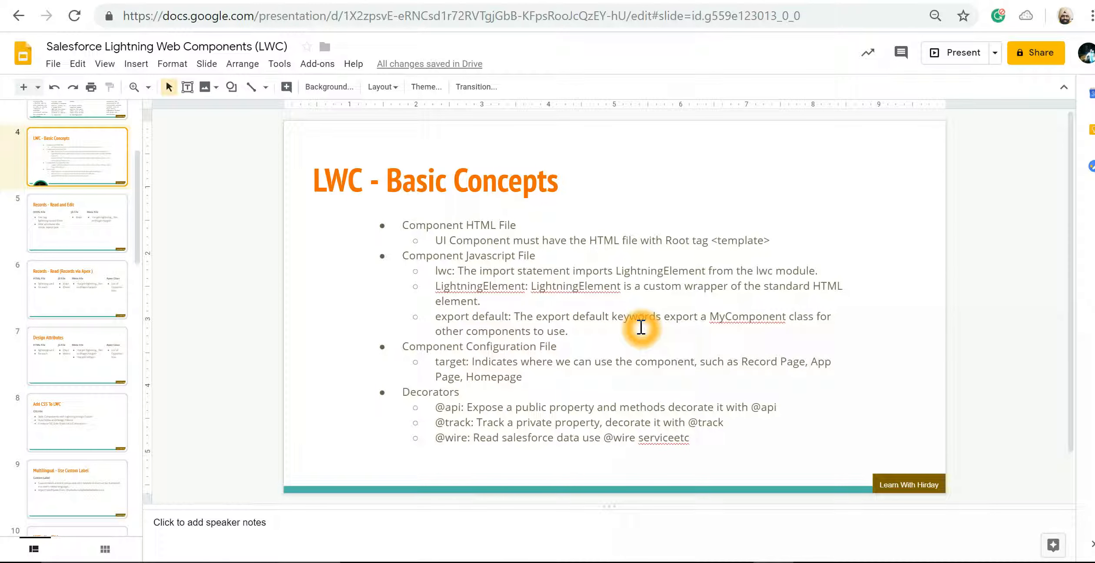
pyautogui.moveTo(642, 362)
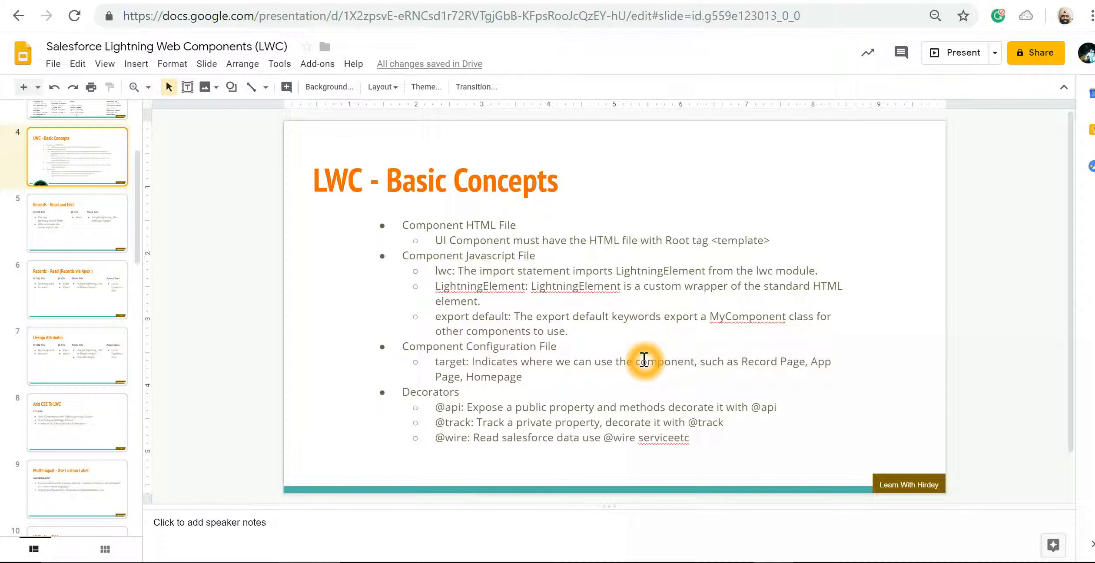
pyautogui.moveTo(472, 388)
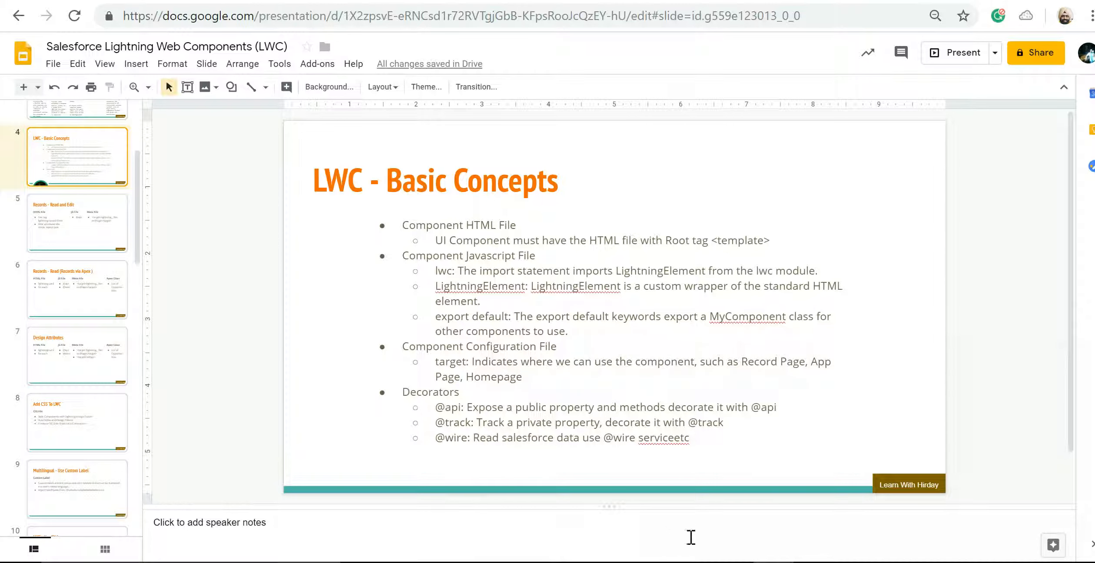
pyautogui.moveTo(702, 547)
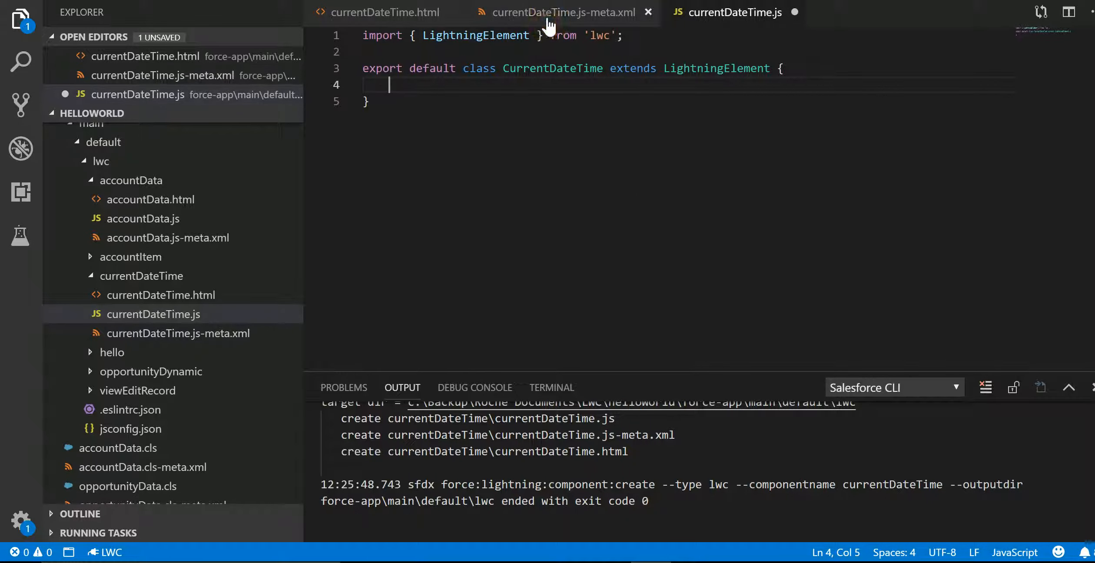
# Set isExposed to true in currentDateTime.js-meta.xml
pyautogui.click(562, 13)
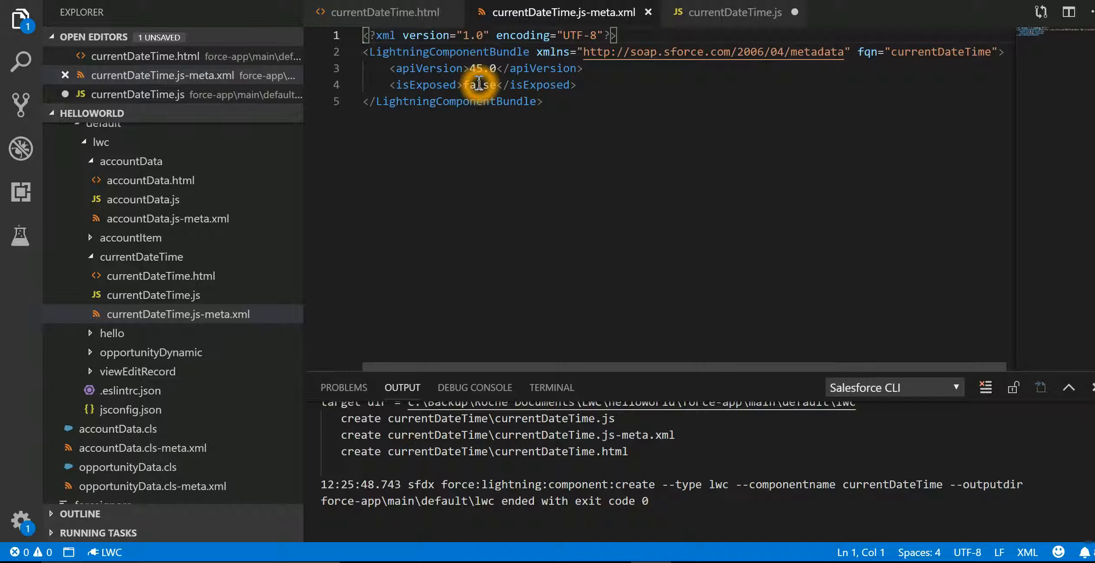
pyautogui.doubleClick(477, 84)
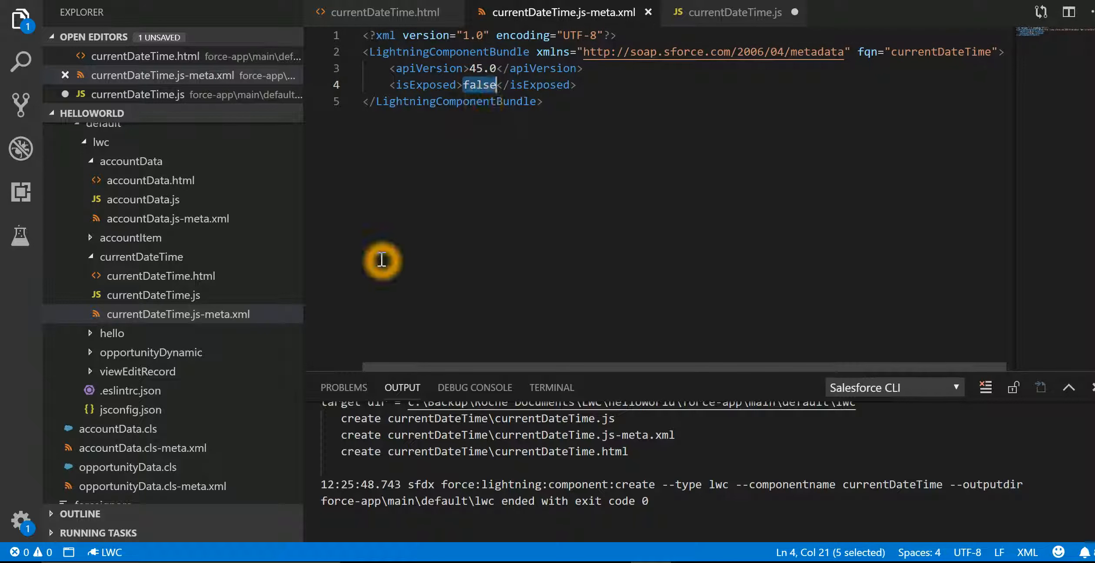
pyautogui.write('true')
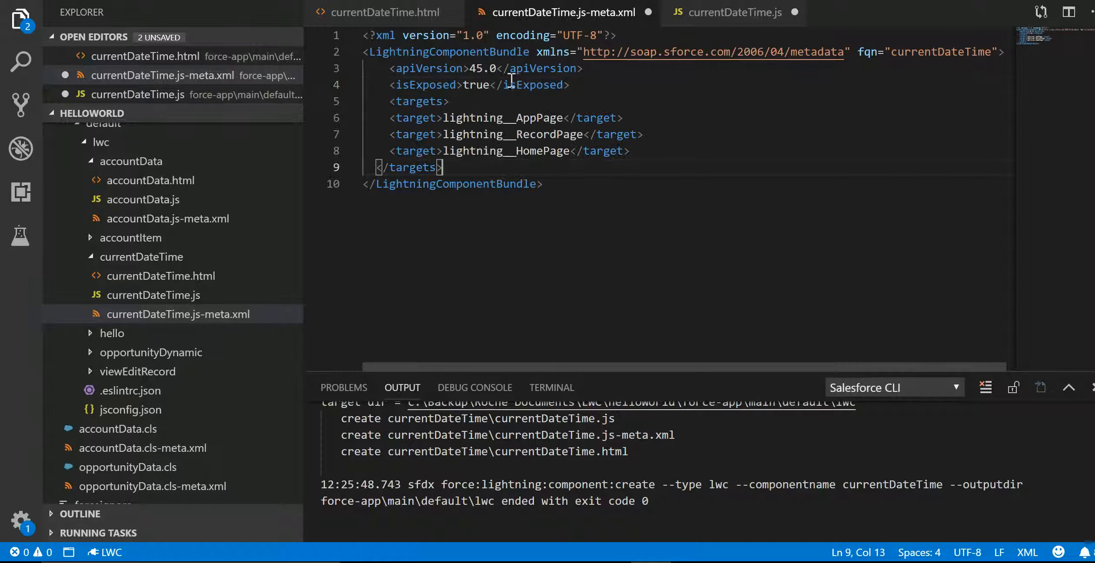
pyautogui.moveTo(567, 226)
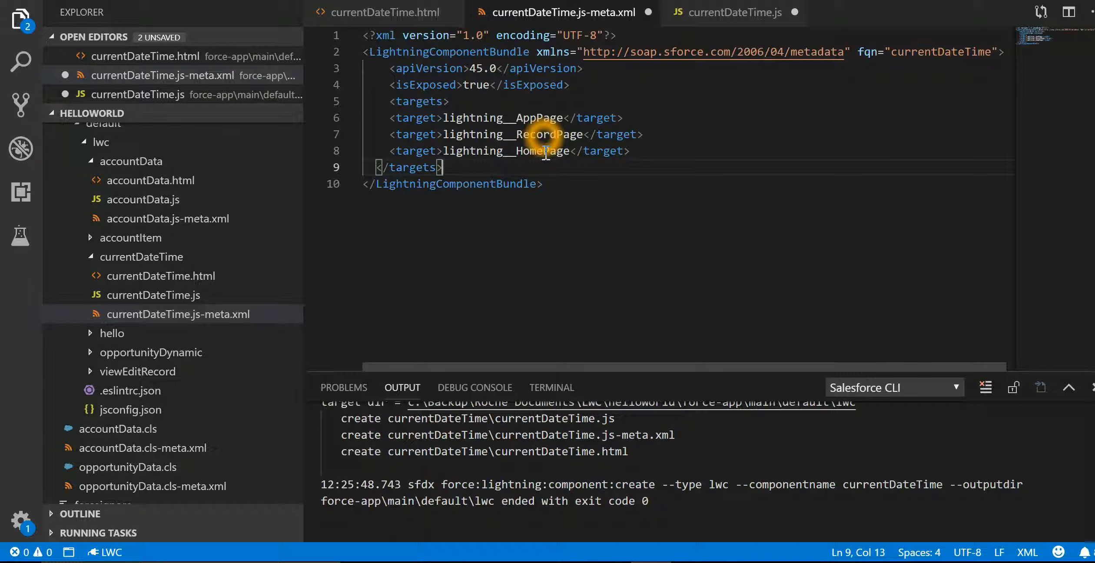
pyautogui.moveTo(385, 12)
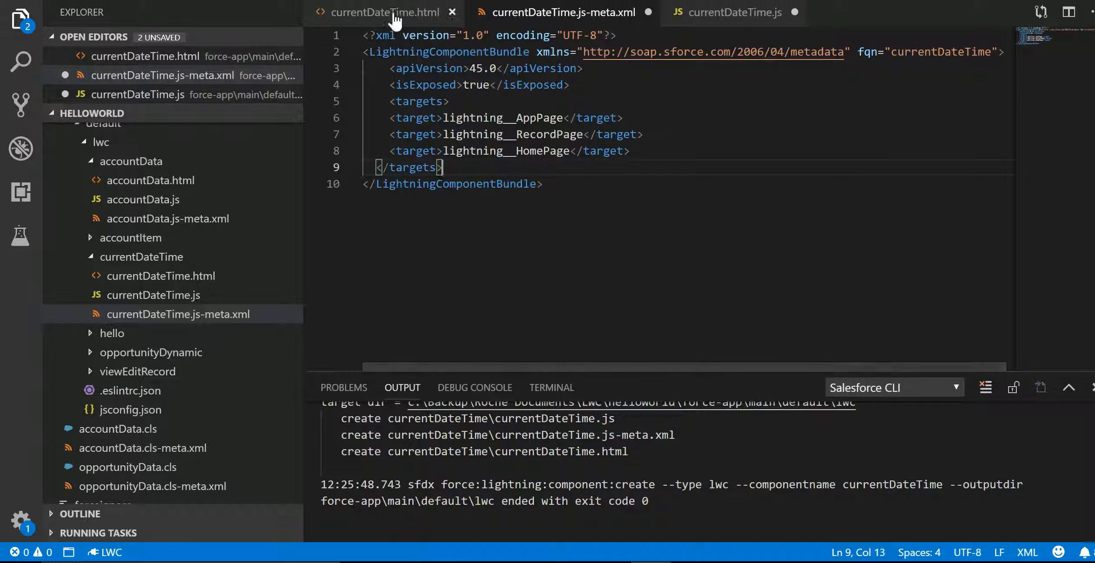
pyautogui.moveTo(383, 12)
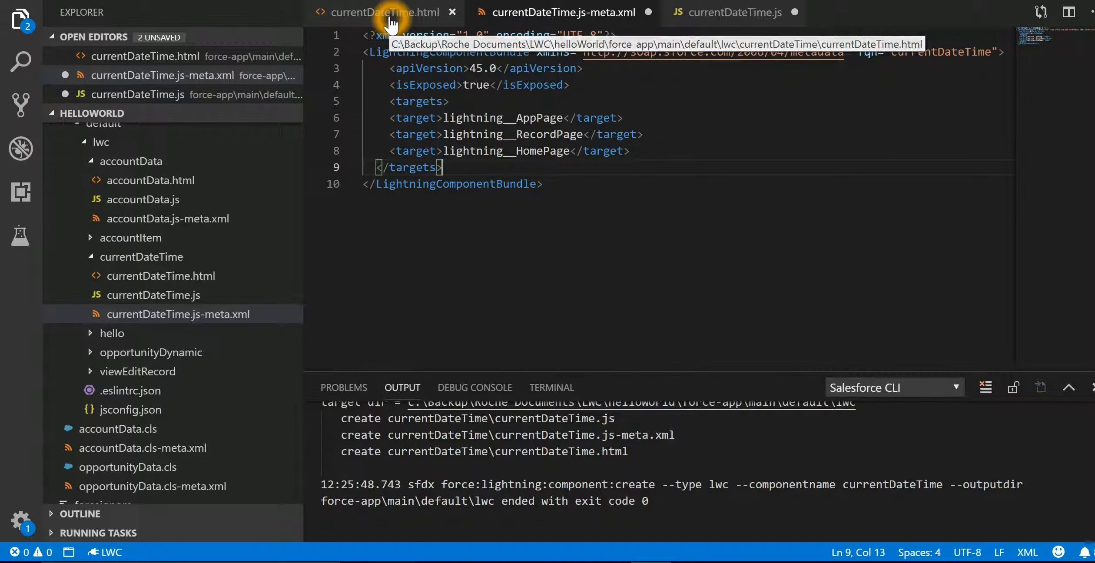
# Review currentDateTime.html and js-meta.xml, ending on currentDateTime.js
pyautogui.click(384, 12)
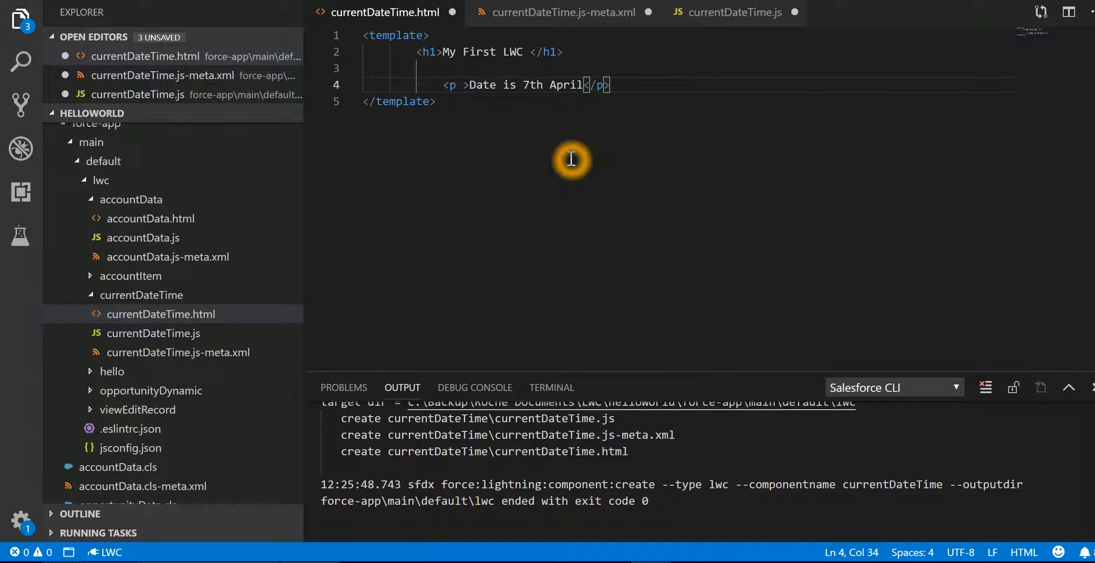
pyautogui.moveTo(474, 105)
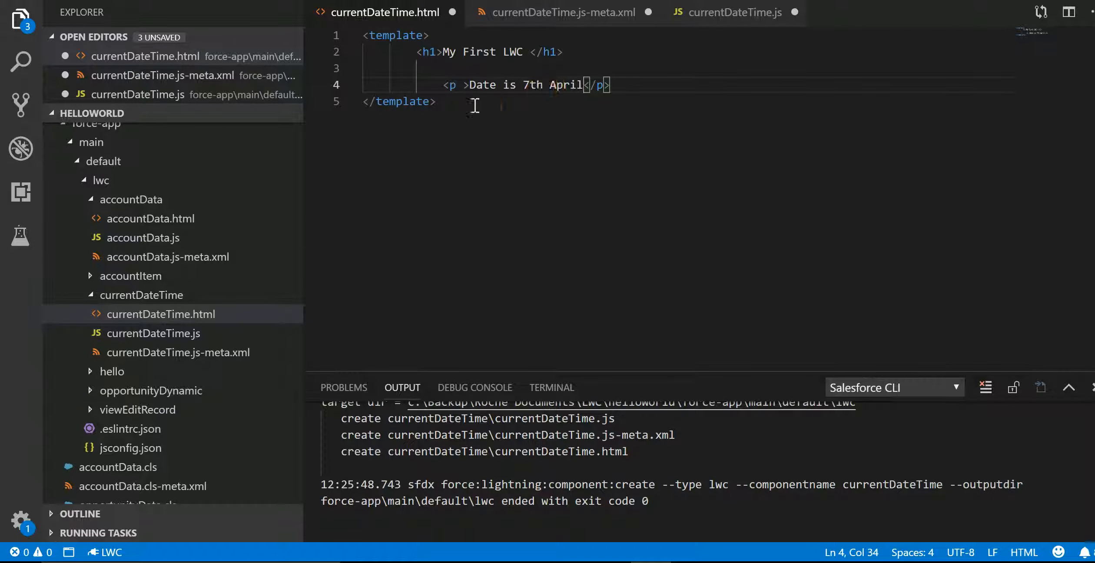
pyautogui.moveTo(428, 51)
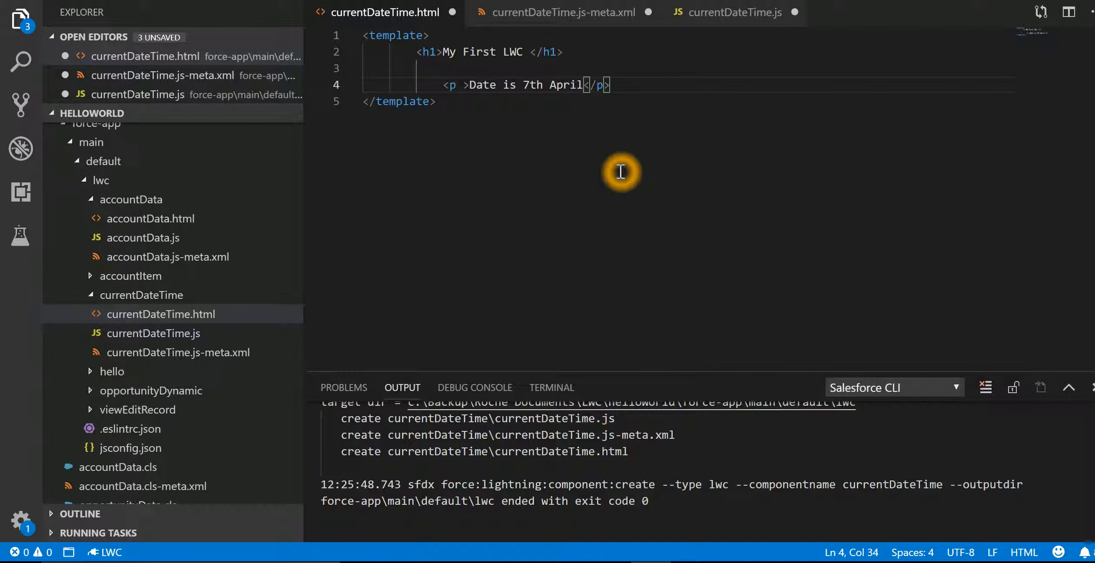
pyautogui.click(563, 12)
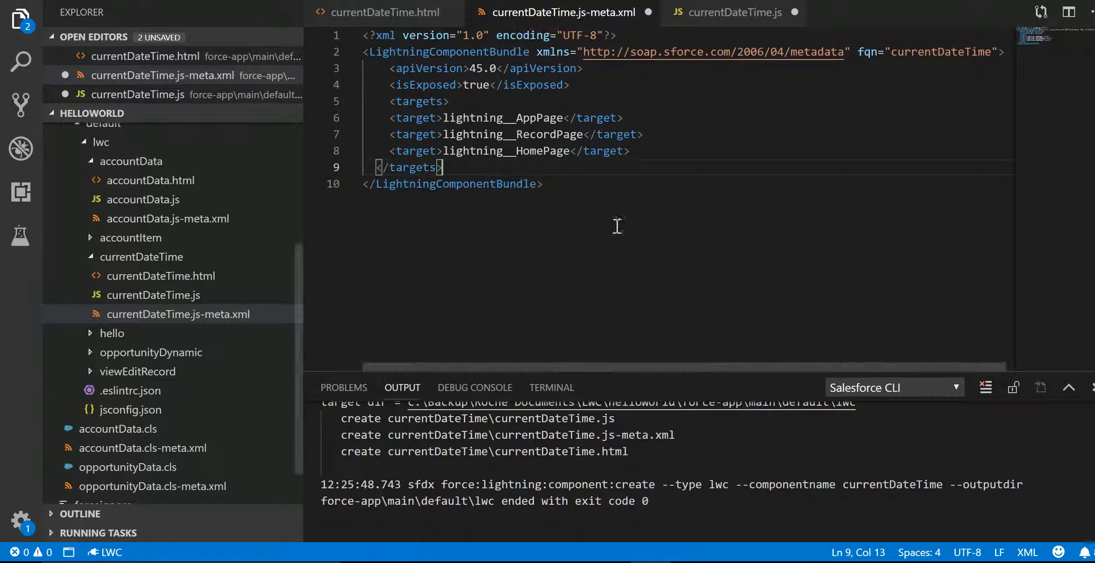
pyautogui.click(732, 12)
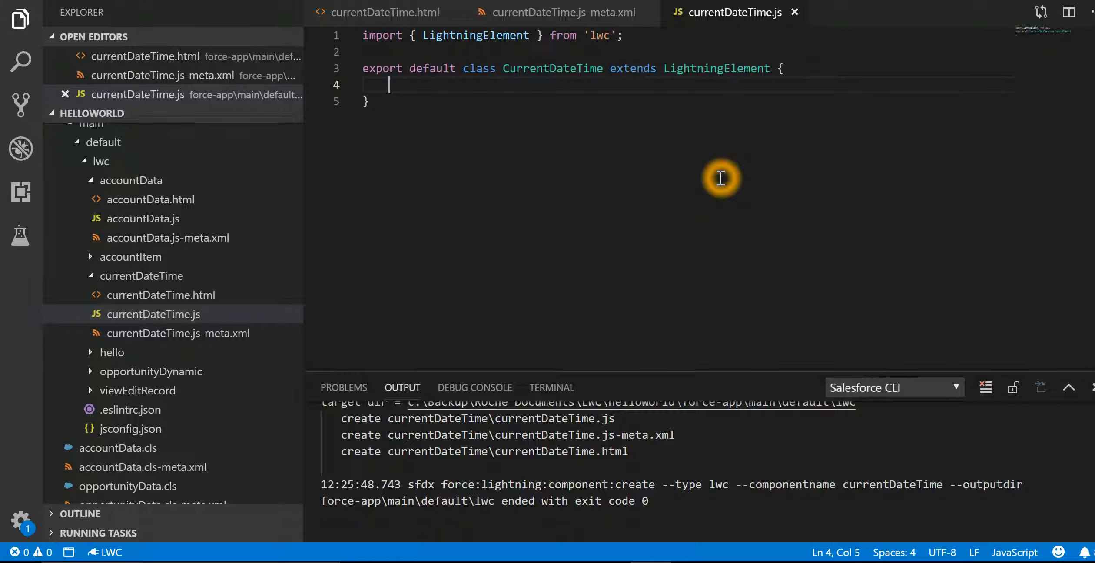
pyautogui.moveTo(141, 275)
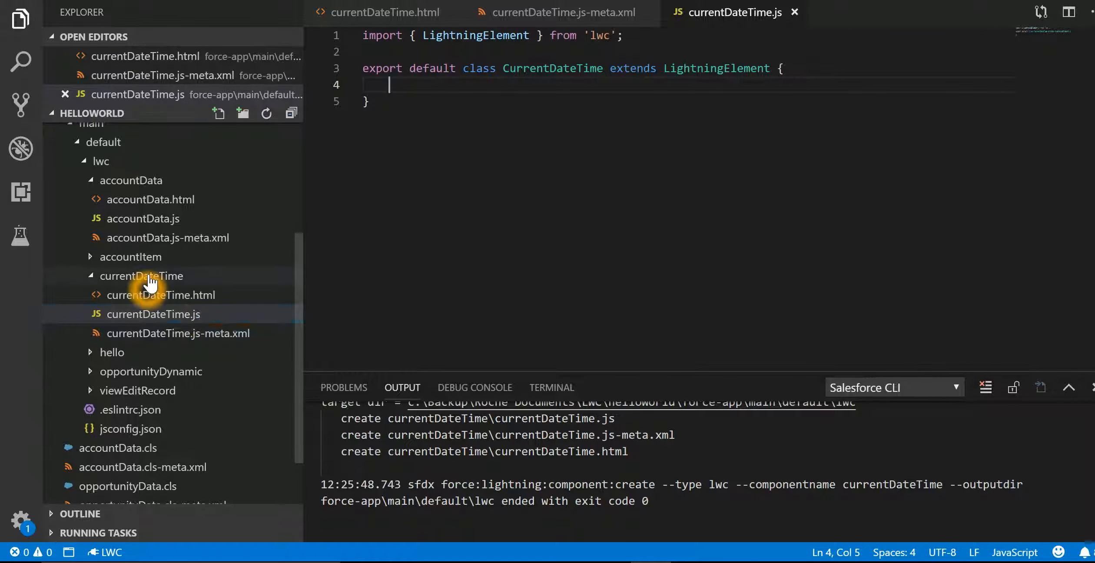
# Deploy the currentDateTime folder to the org with SFDX: Deploy Source to Org
pyautogui.rightClick(141, 276)
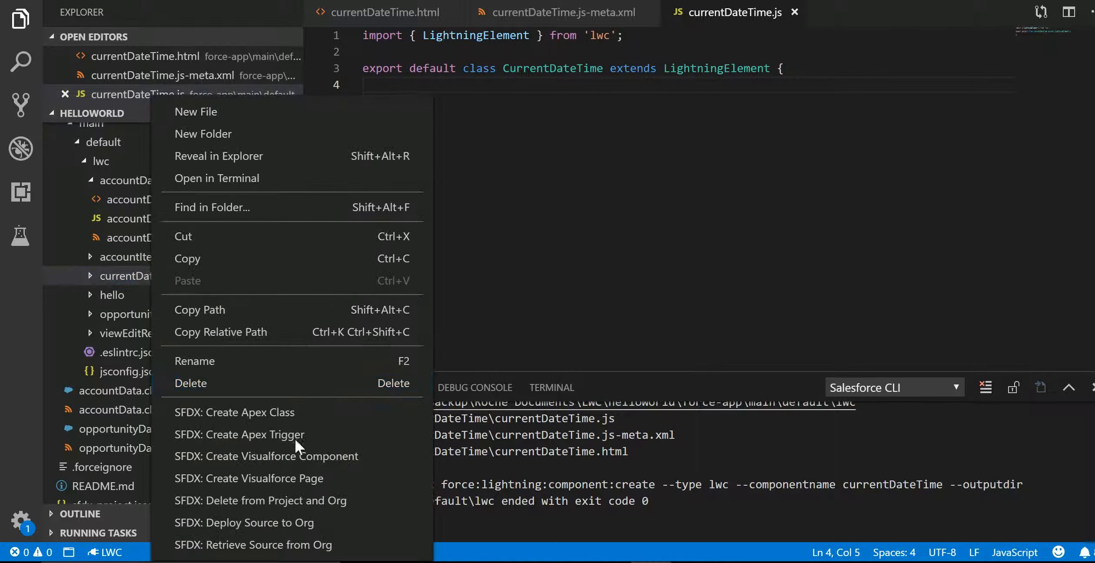
pyautogui.moveTo(294, 522)
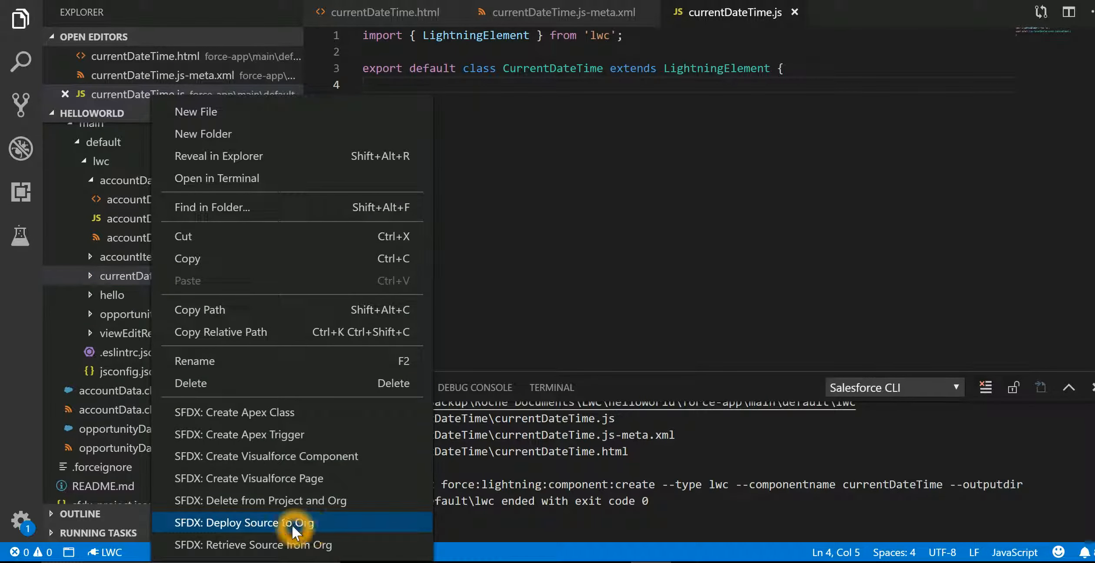
pyautogui.moveTo(305, 529)
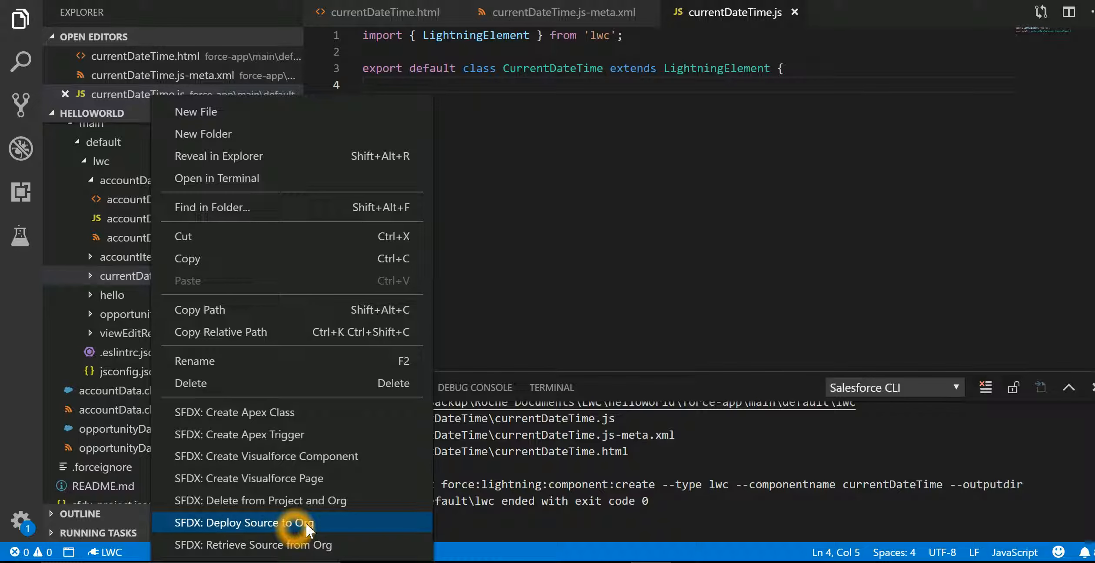
pyautogui.click(244, 523)
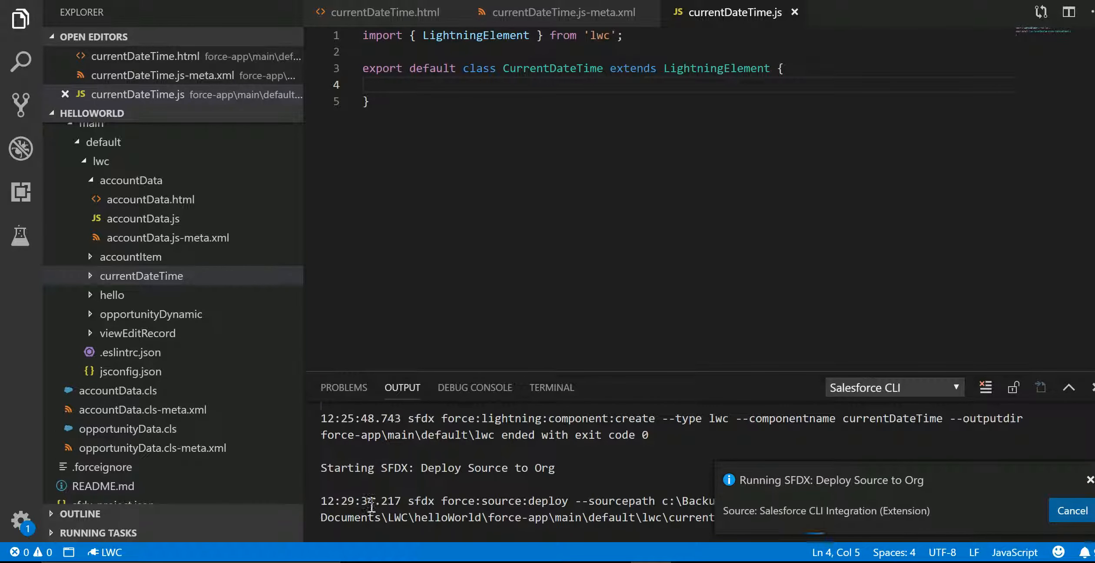
pyautogui.moveTo(837, 493)
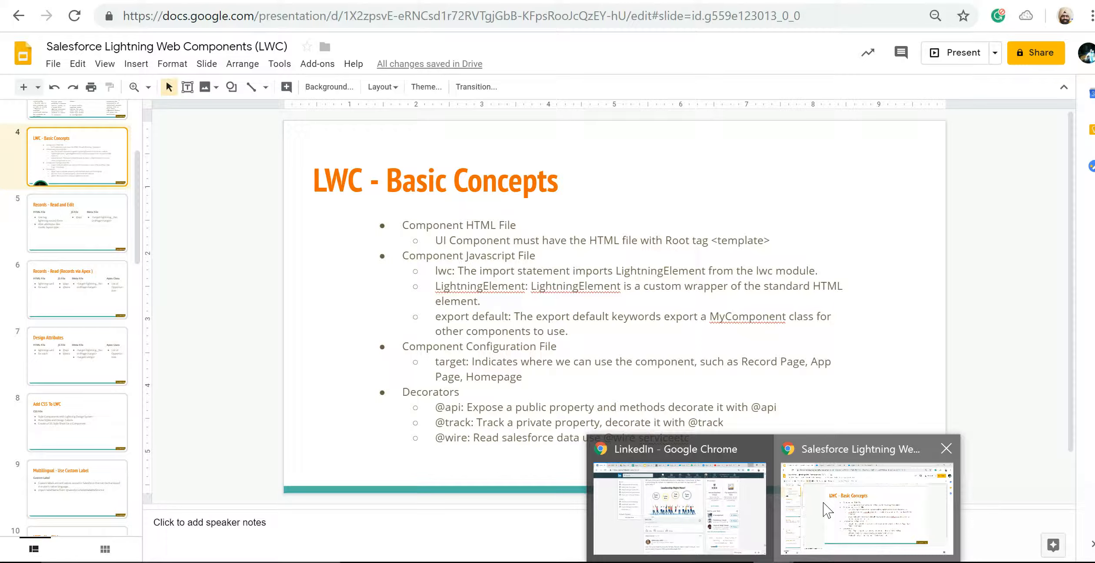
# From the Edge Communications account record, choose Edit Page to enter Lightning App Builder
pyautogui.click(858, 507)
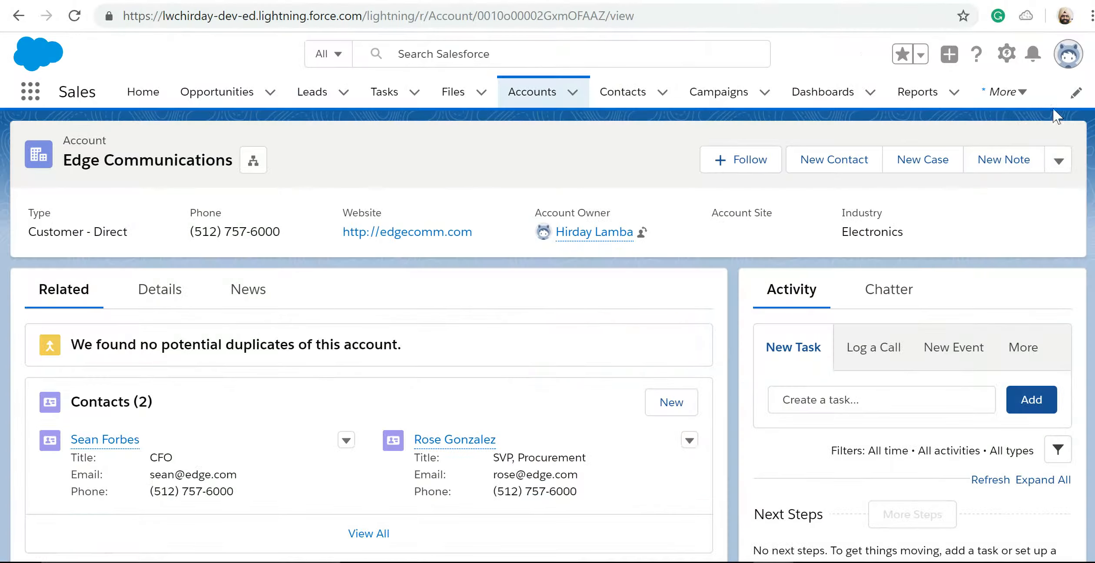
pyautogui.click(1006, 54)
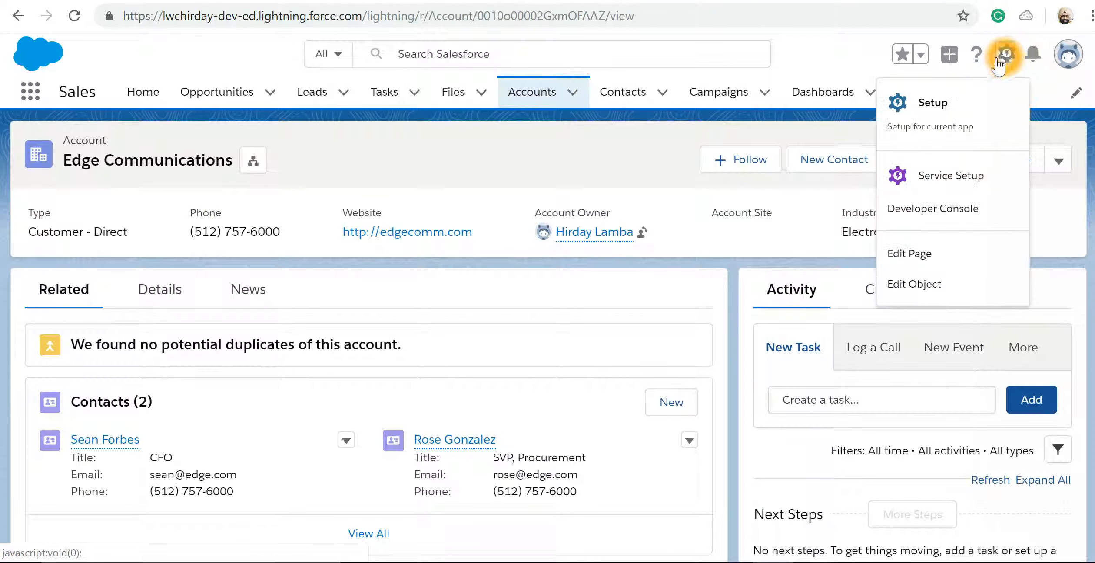
pyautogui.click(931, 101)
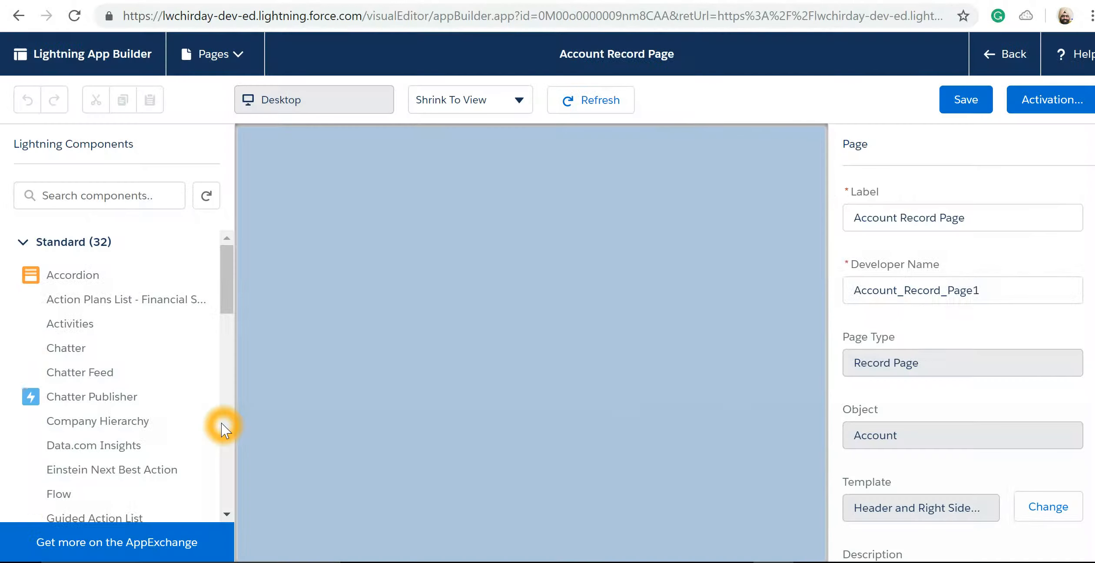
# Drag the custom currentDateTime component onto the page below the Activity panel
pyautogui.scroll(-3)
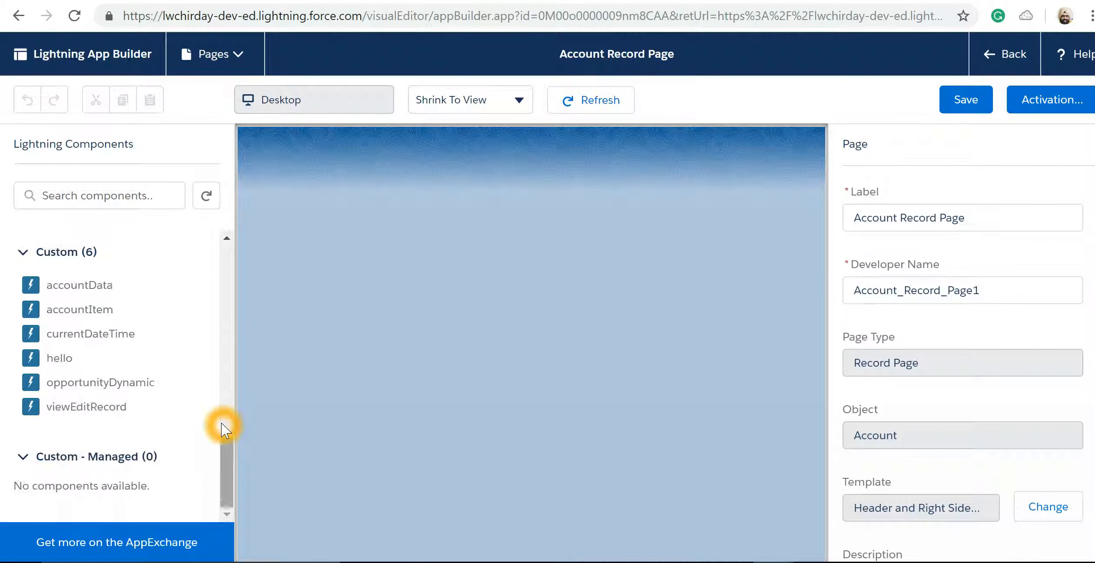
pyautogui.click(590, 100)
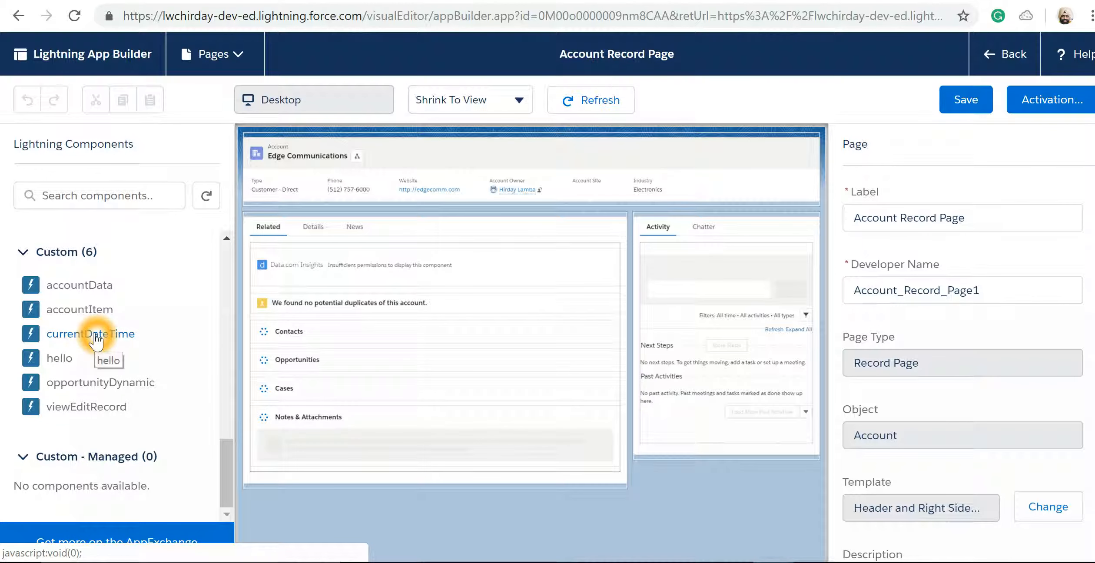
pyautogui.click(690, 458)
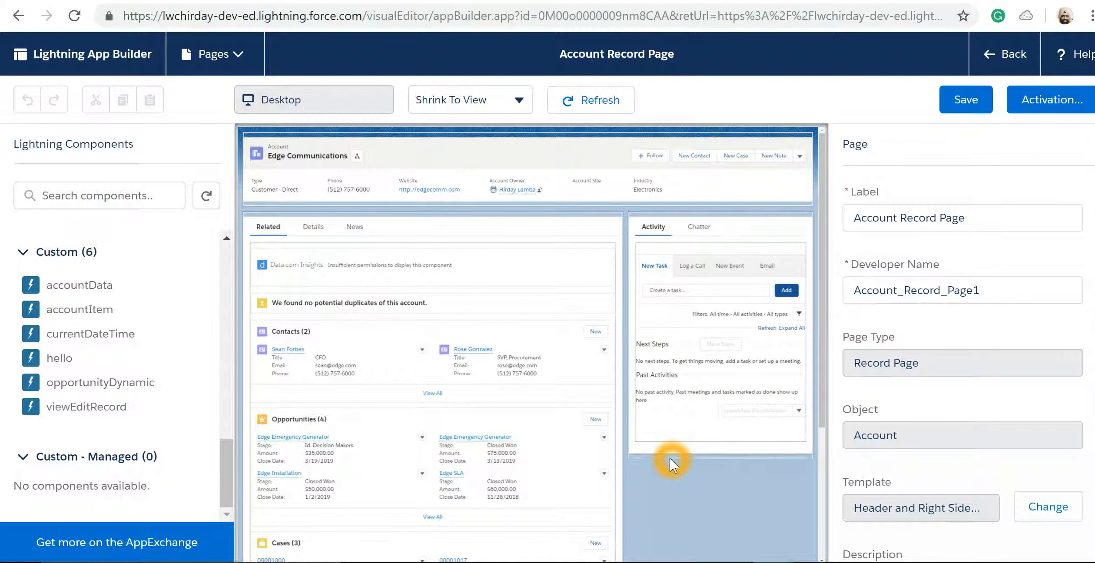
pyautogui.click(670, 461)
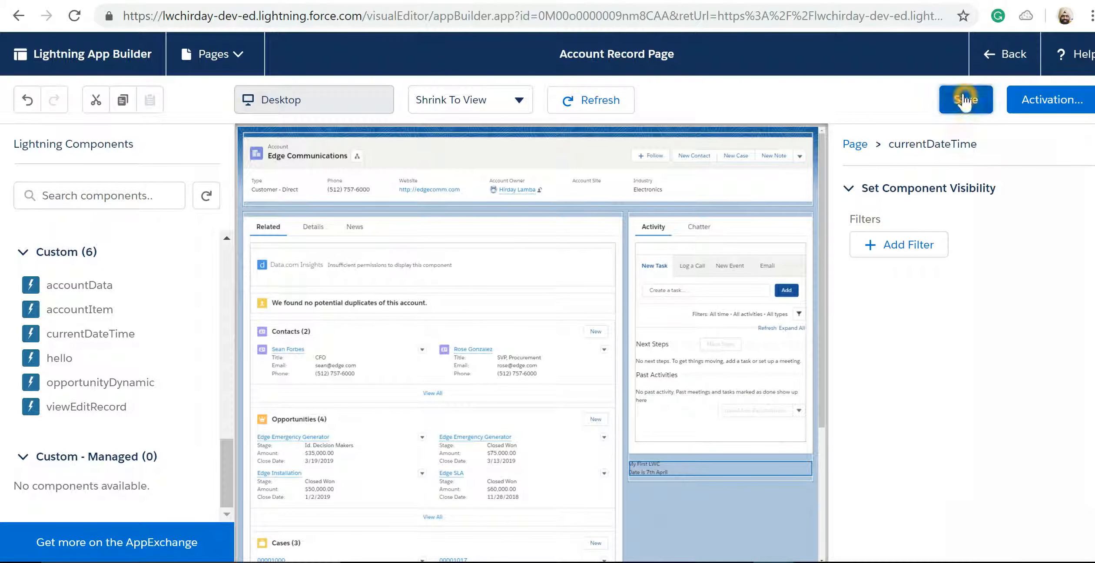
# Save the Account Record Page and leave the builder back to the record
pyautogui.click(965, 99)
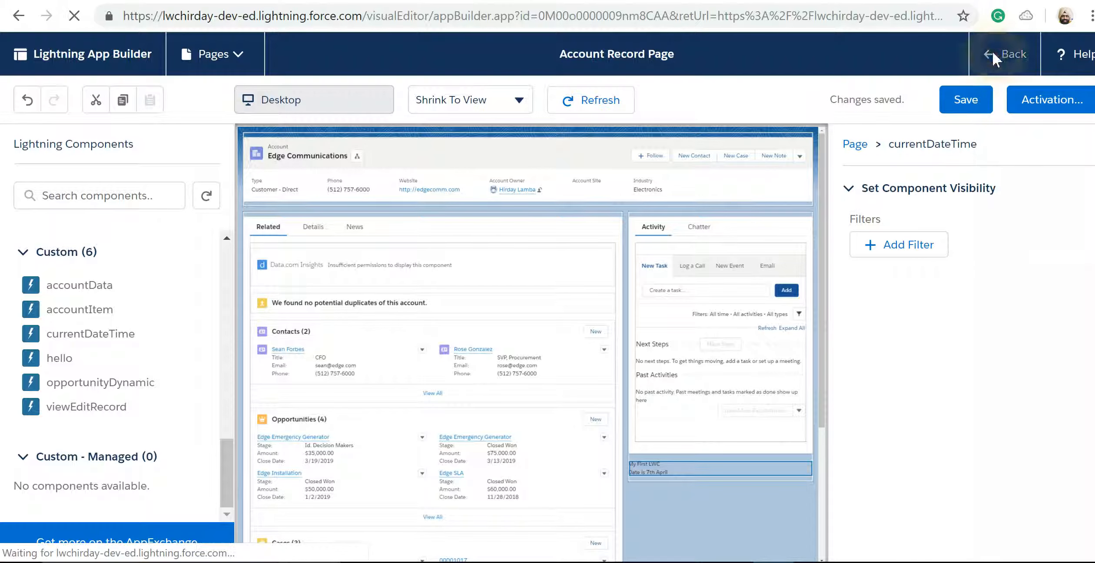
pyautogui.click(1004, 54)
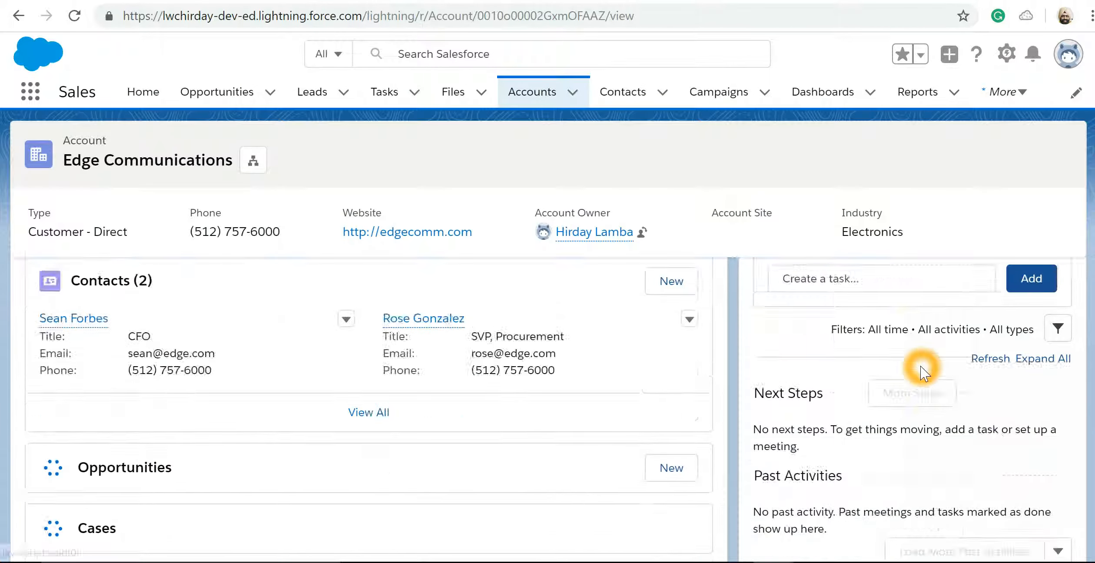
pyautogui.scroll(-3)
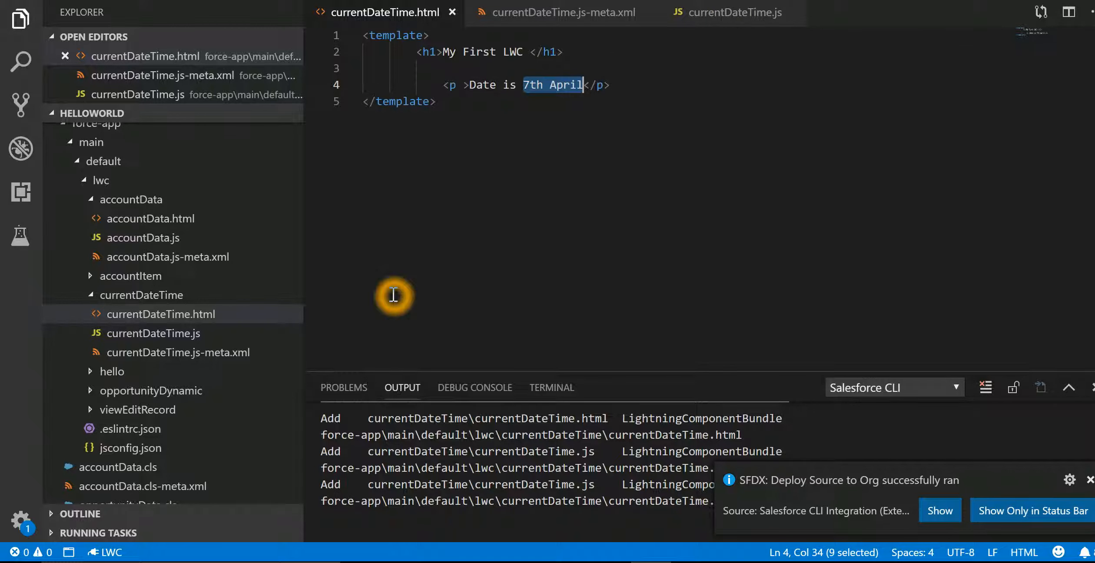
pyautogui.moveTo(626, 176)
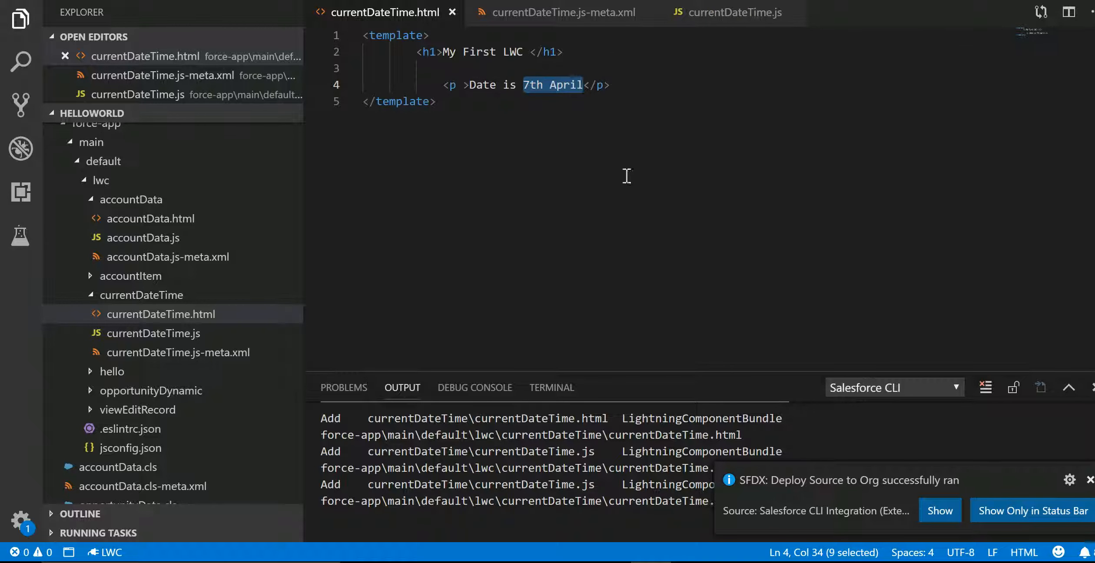
# Replace the hardcoded date with {tdate} in the template, then return to the LWC slides
pyautogui.write('{tdate}')
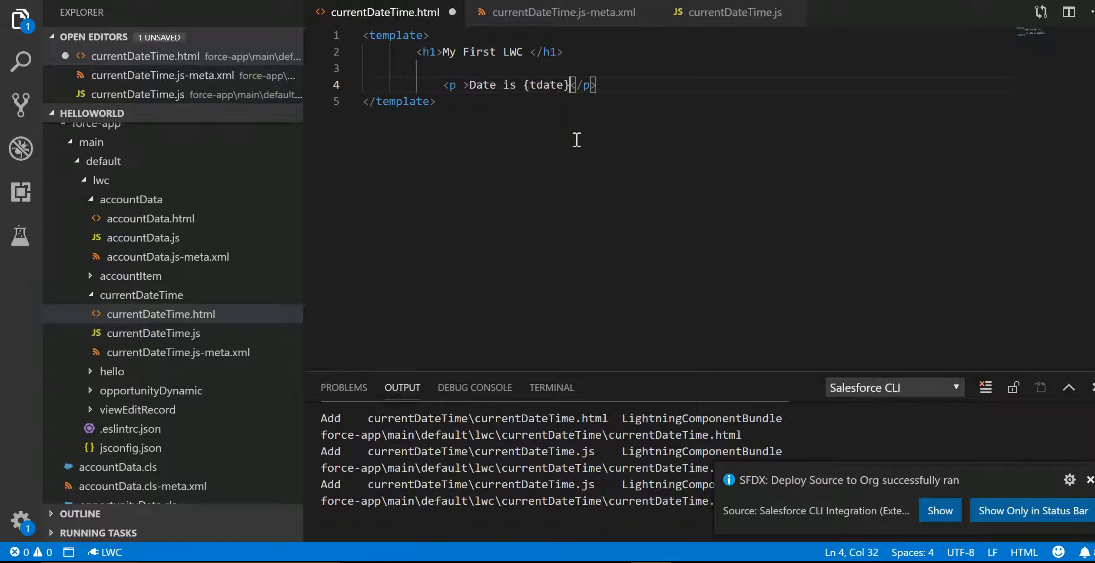
pyautogui.moveTo(562, 95)
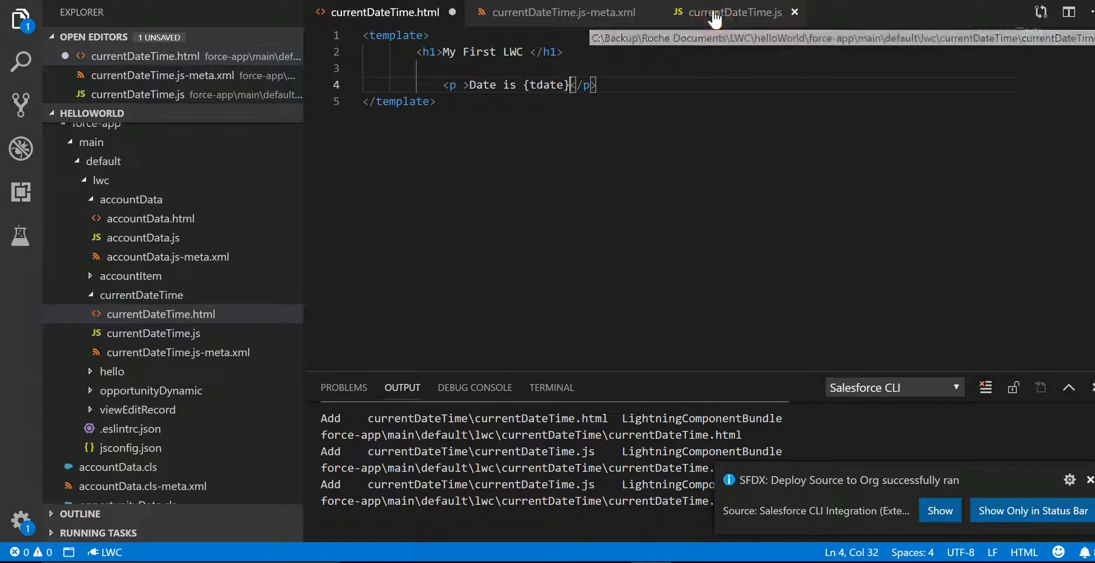
pyautogui.click(732, 12)
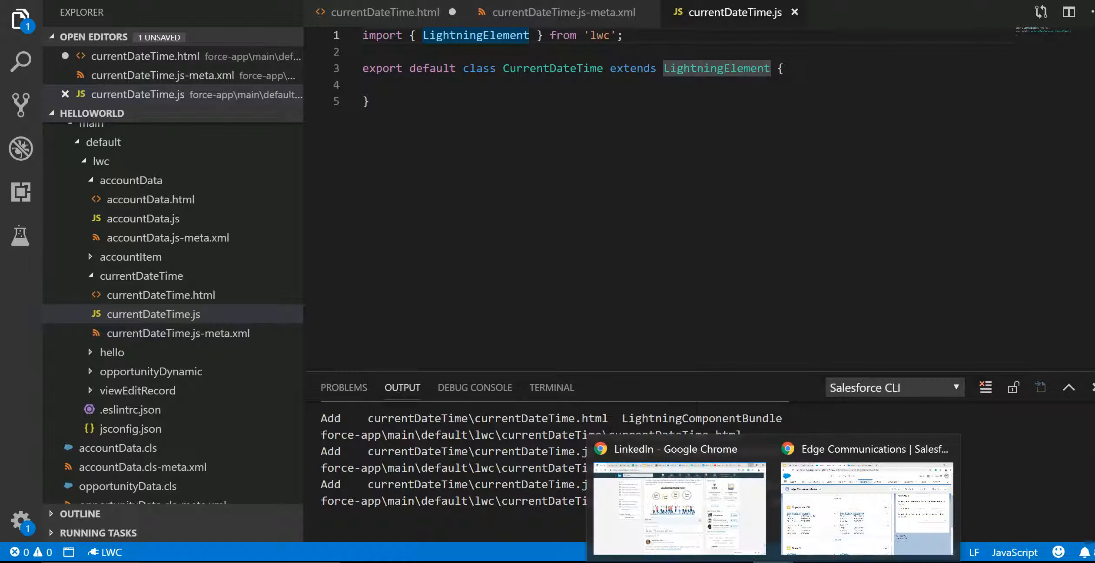
pyautogui.click(865, 507)
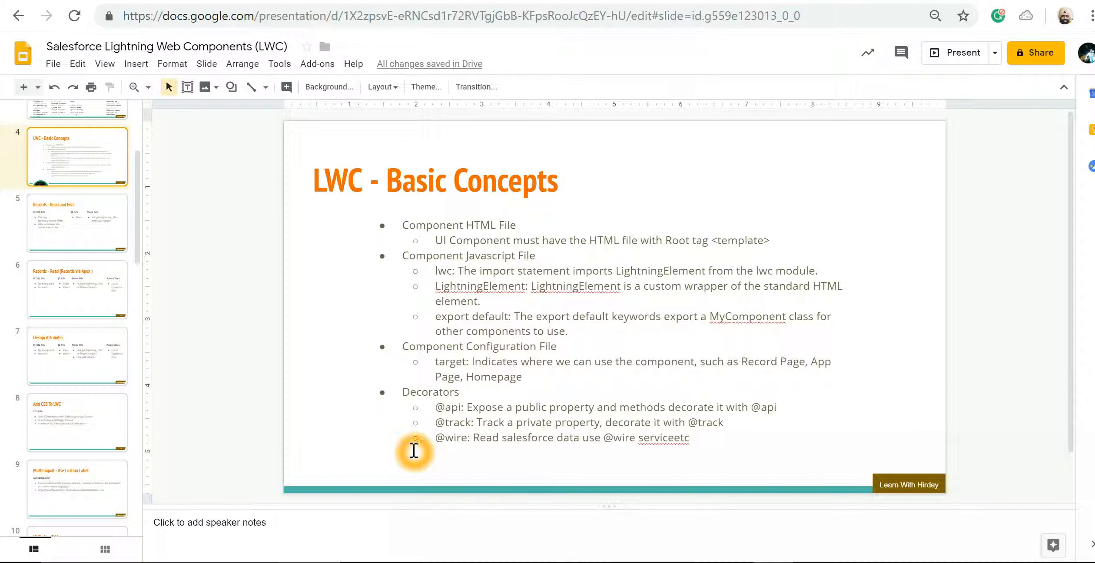
pyautogui.moveTo(468, 460)
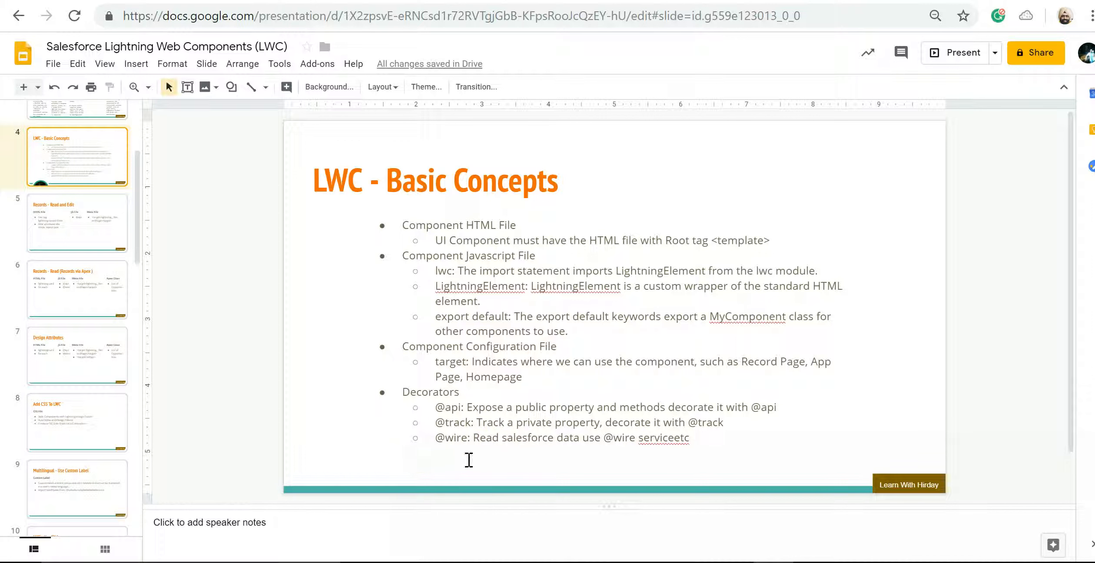
pyautogui.moveTo(551, 472)
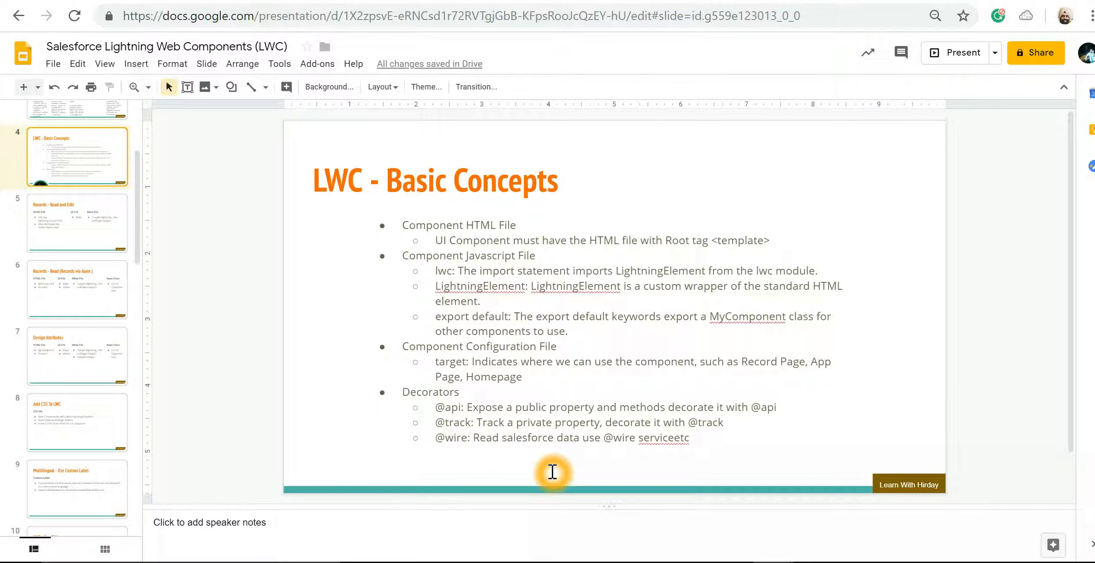
pyautogui.moveTo(456, 465)
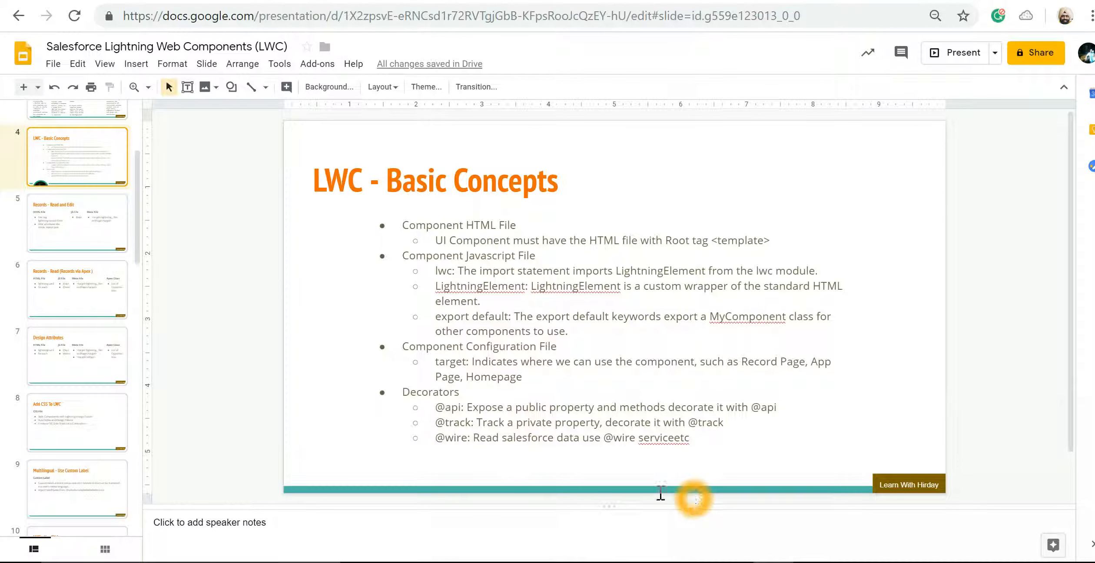
pyautogui.moveTo(648, 404)
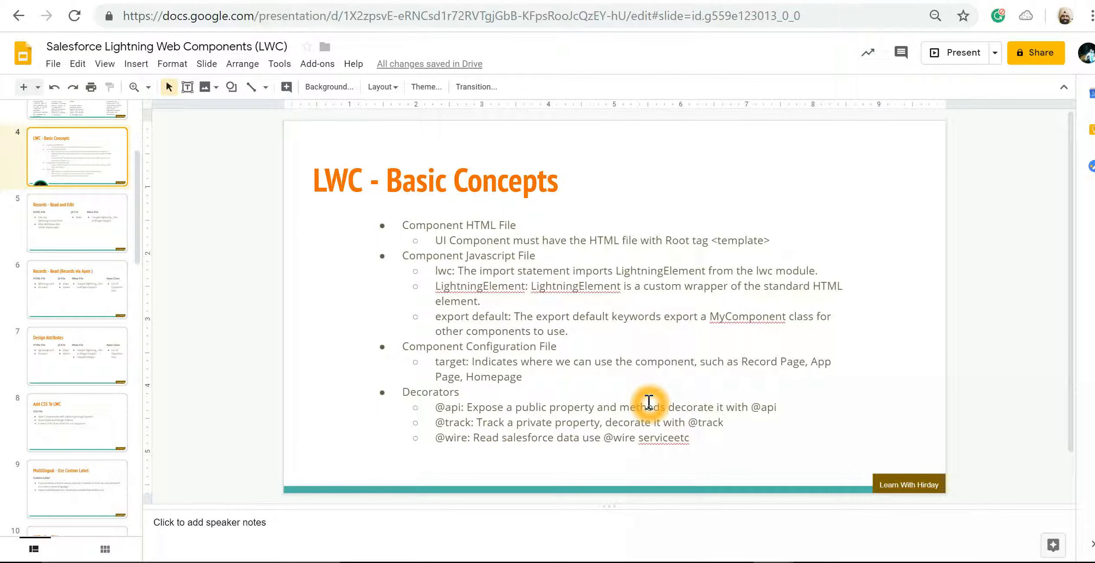
pyautogui.moveTo(607, 461)
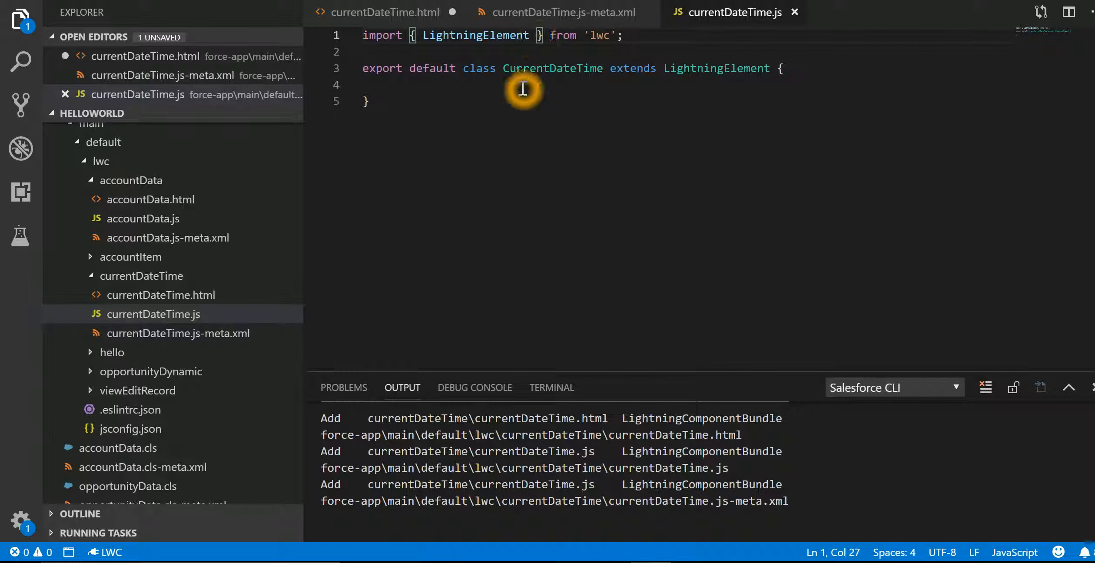
pyautogui.write(', api')
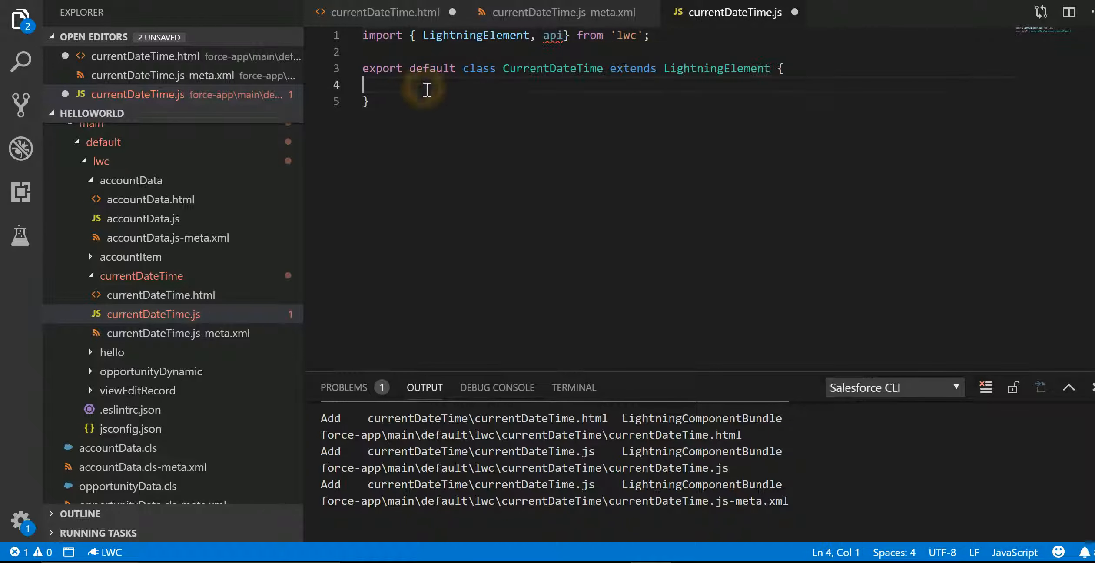
pyautogui.moveTo(570, 210)
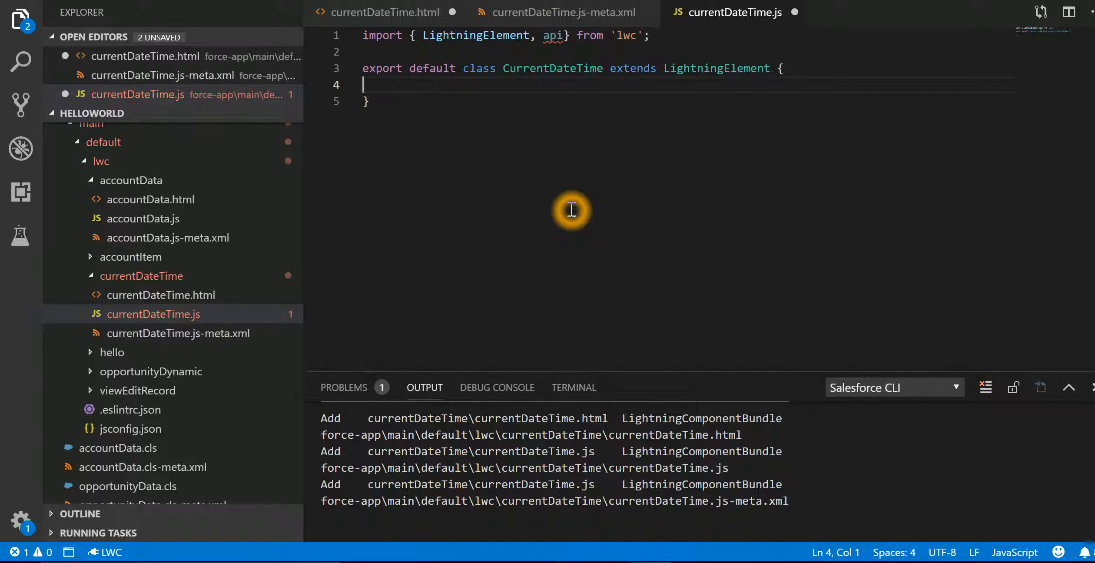
pyautogui.moveTo(443, 12)
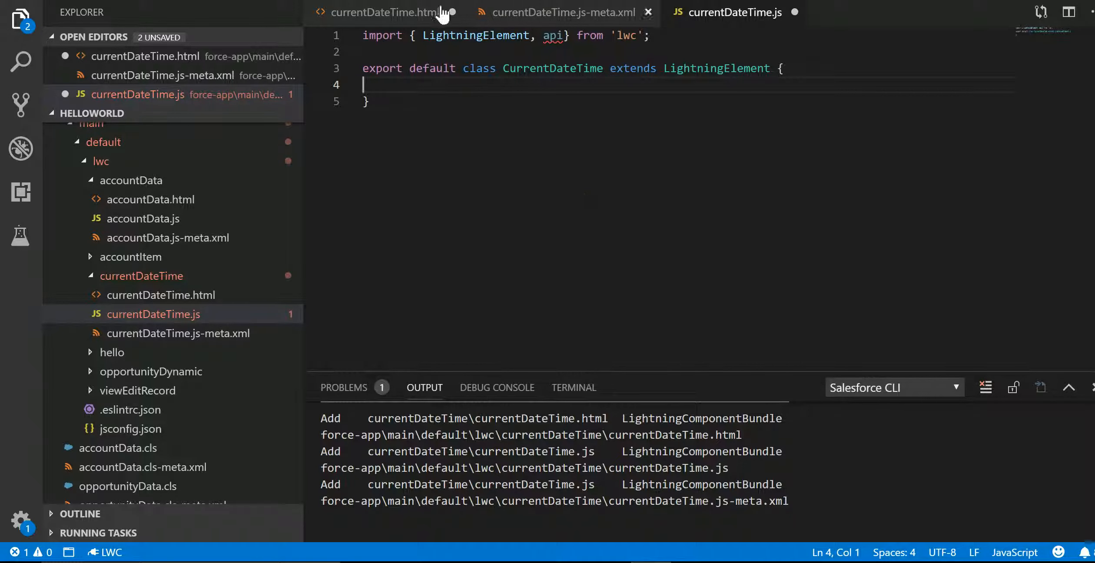
pyautogui.click(383, 12)
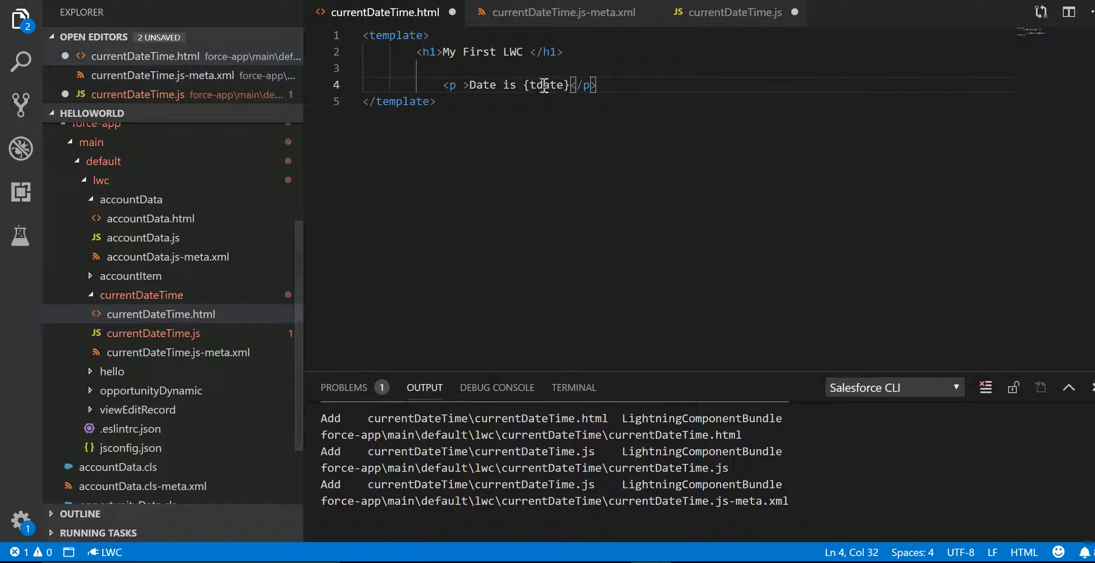
pyautogui.doubleClick(547, 84)
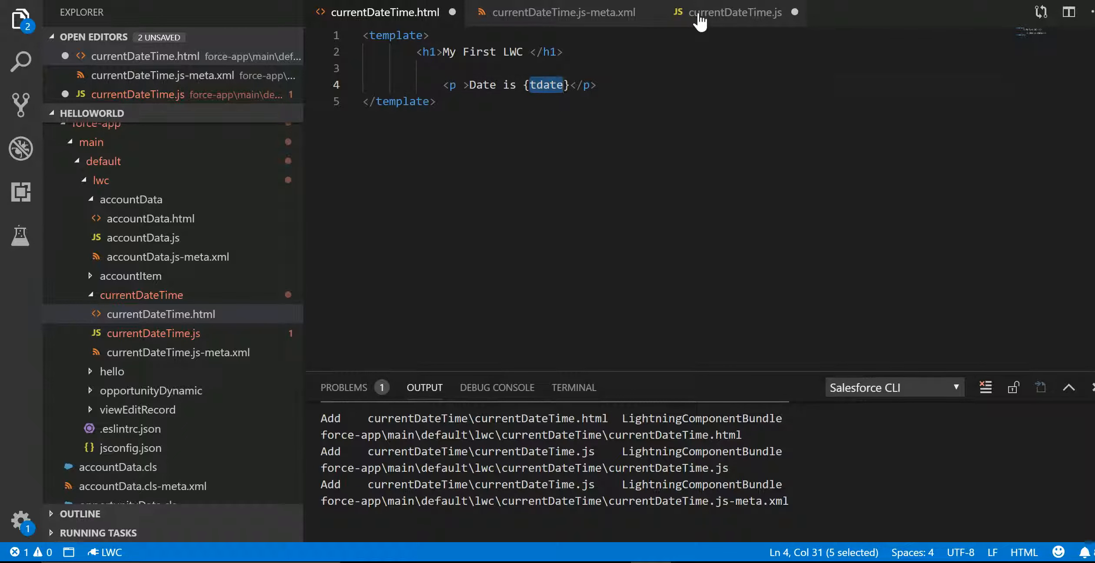
pyautogui.click(735, 12)
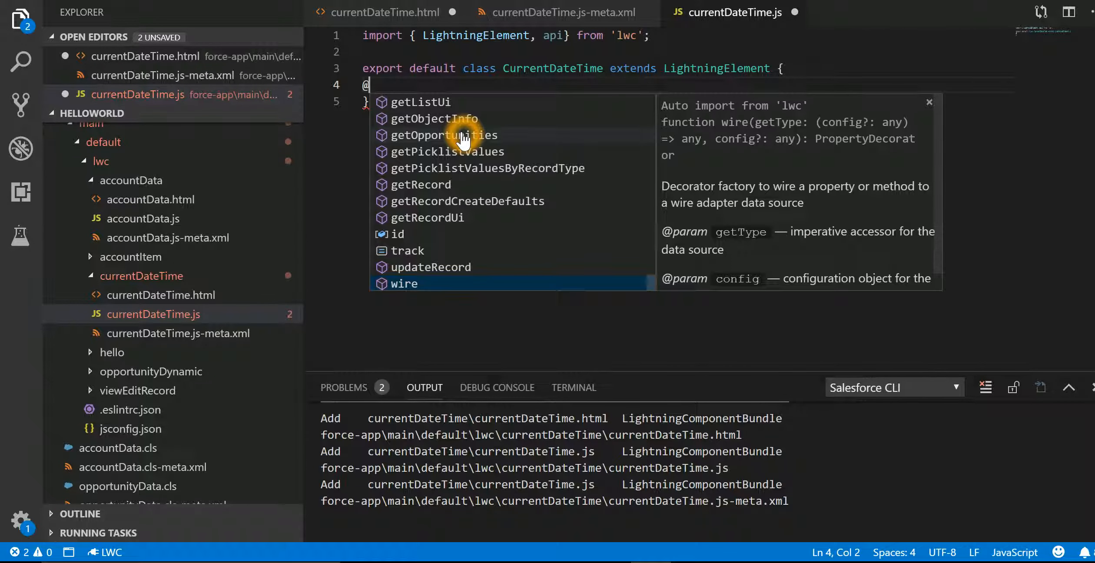
pyautogui.press('Escape')
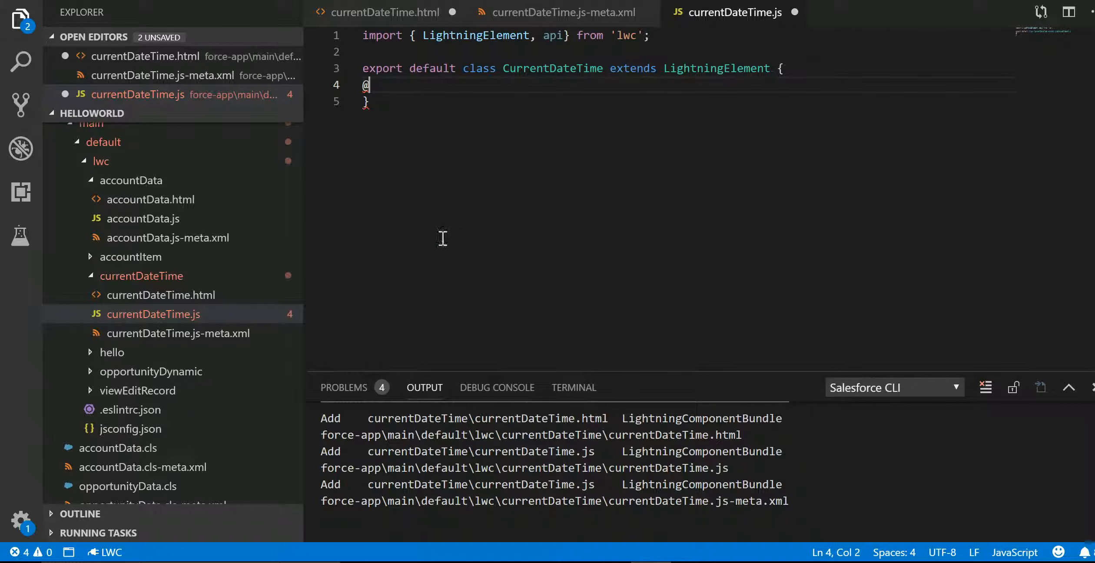
pyautogui.write('api tdate')
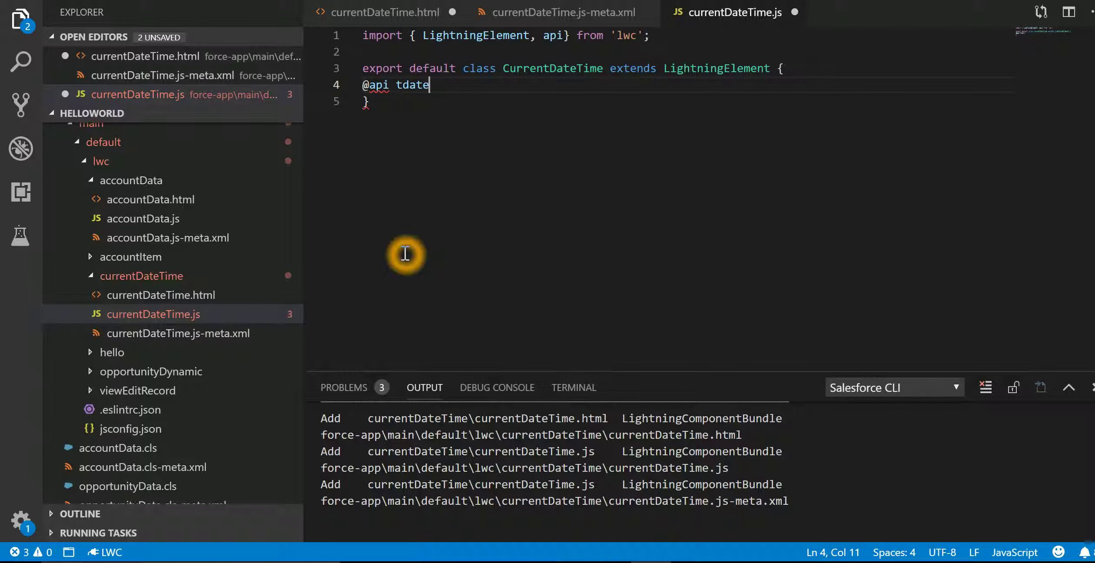
pyautogui.write(';')
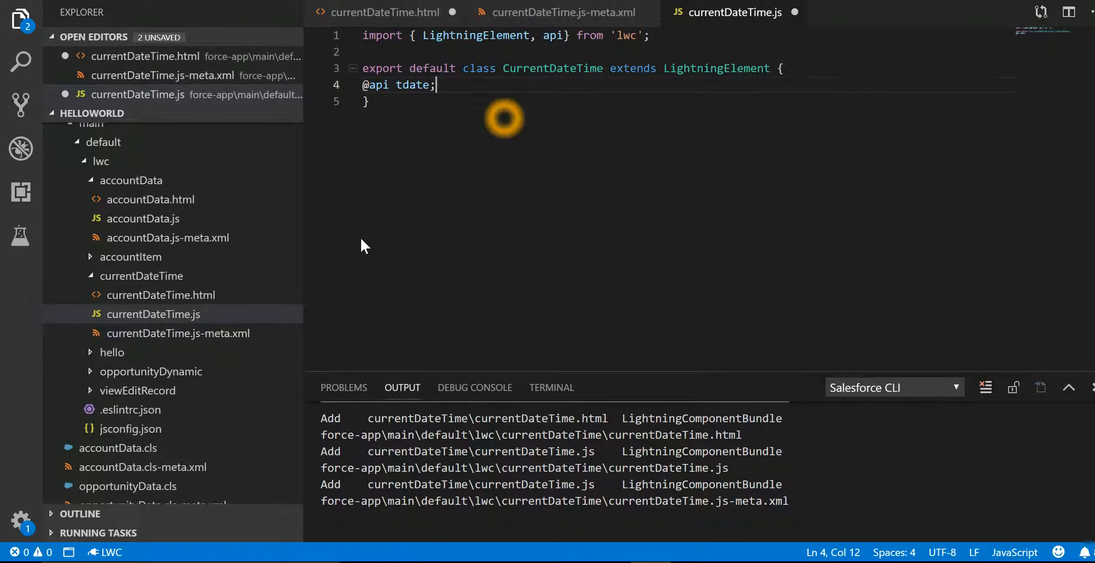
pyautogui.write('tdate = new Date().toDateString();')
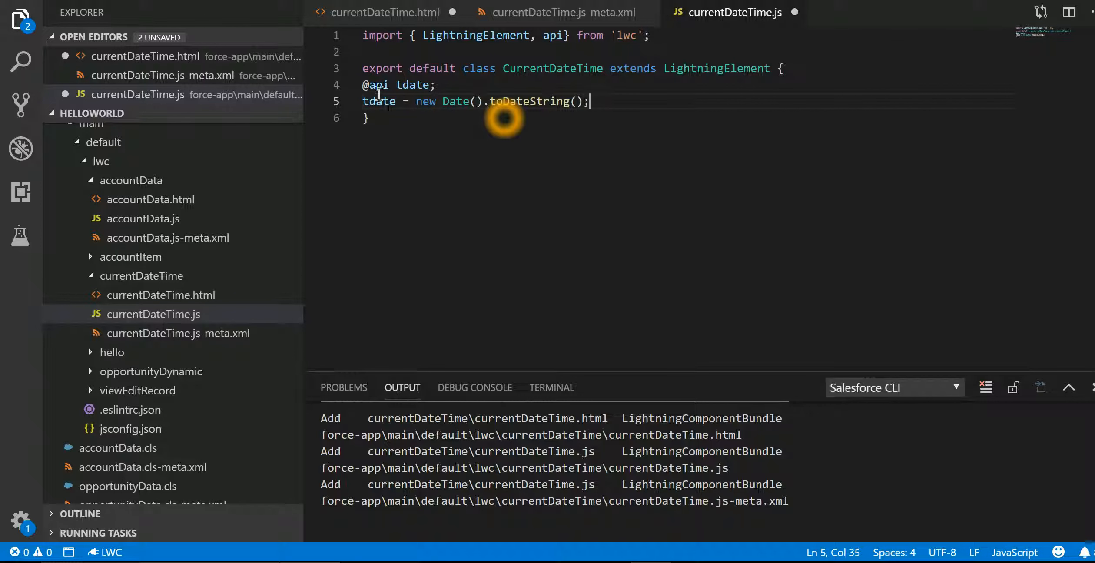
pyautogui.moveTo(400, 158)
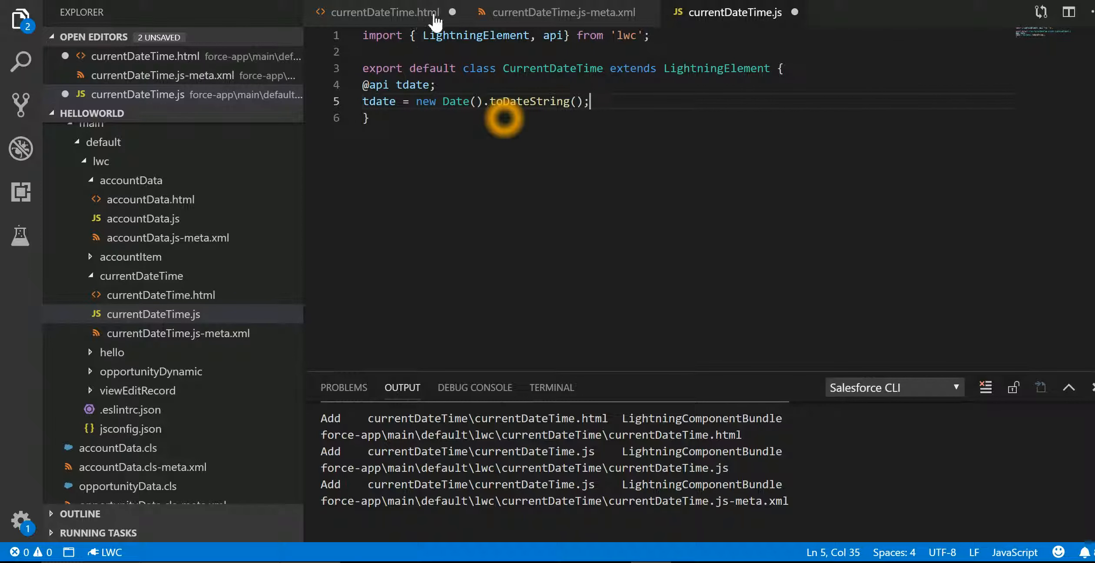
# Review the {tdate} binding in the HTML template and the metadata, returning to the JavaScript file
pyautogui.click(381, 13)
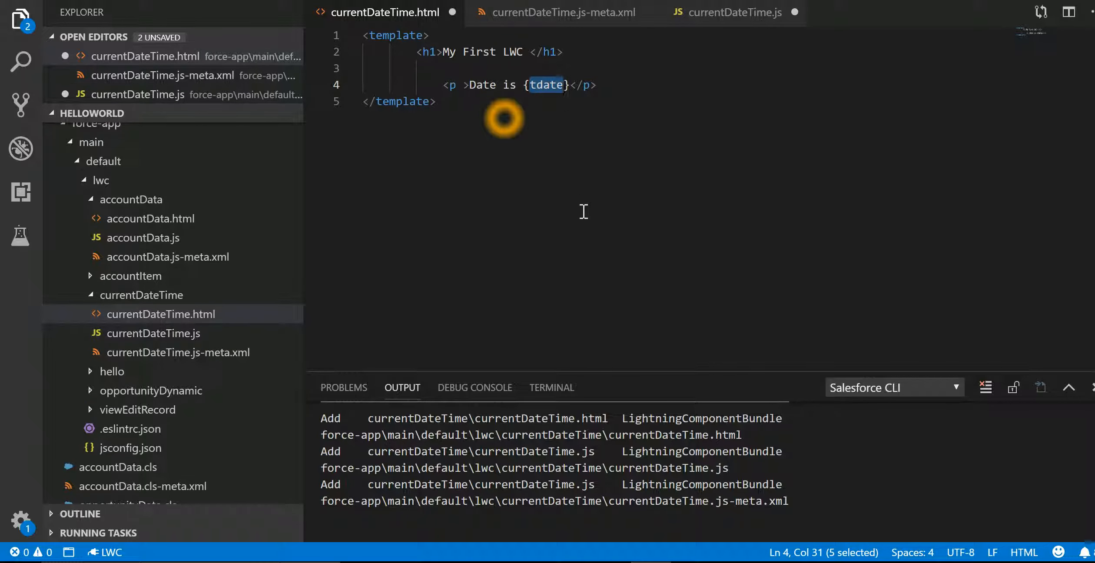
pyautogui.click(562, 12)
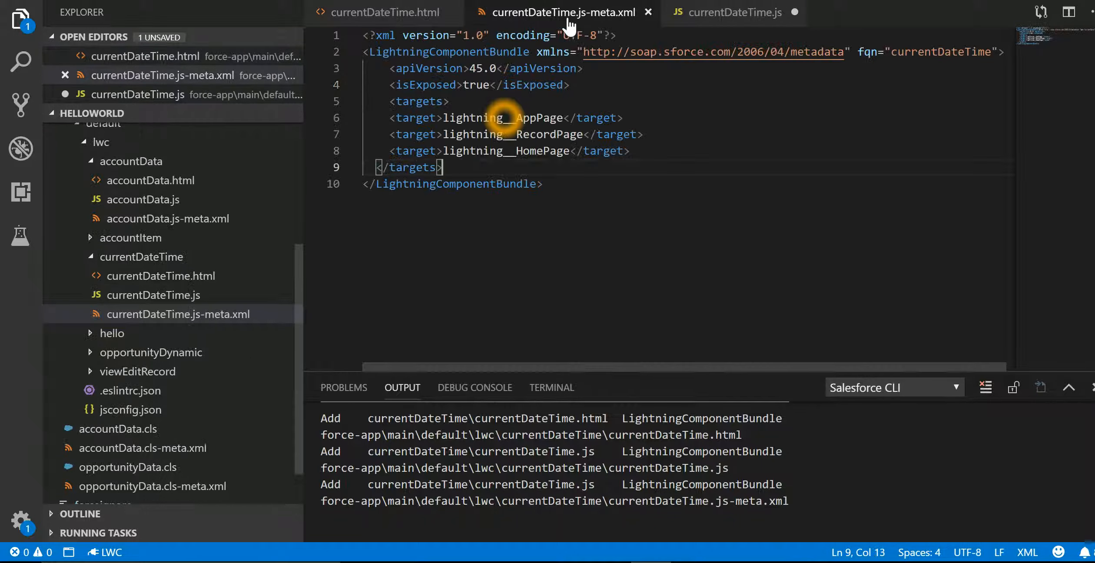
pyautogui.click(734, 12)
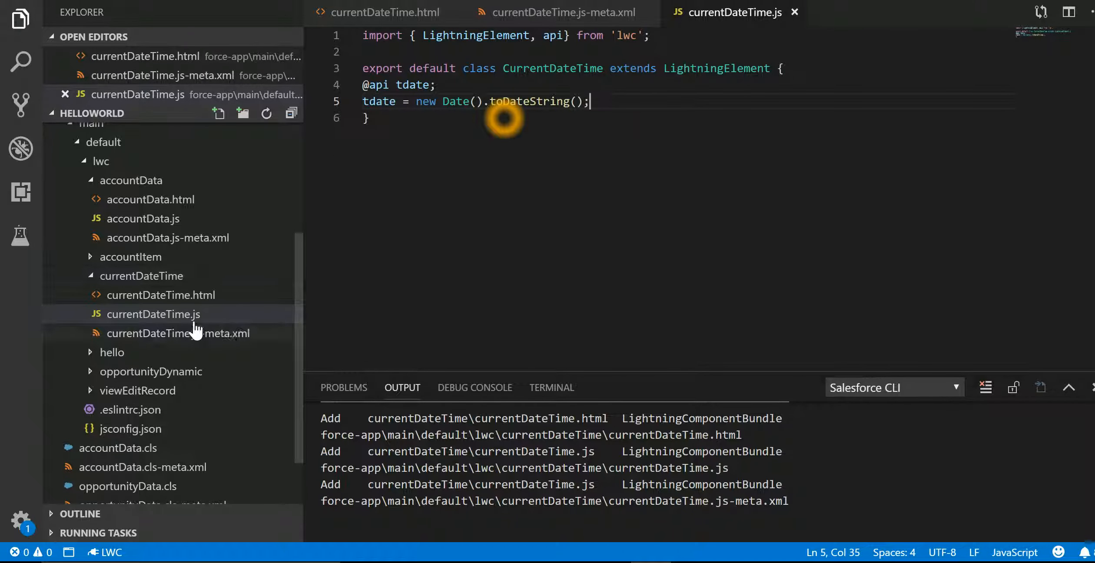
pyautogui.click(141, 275)
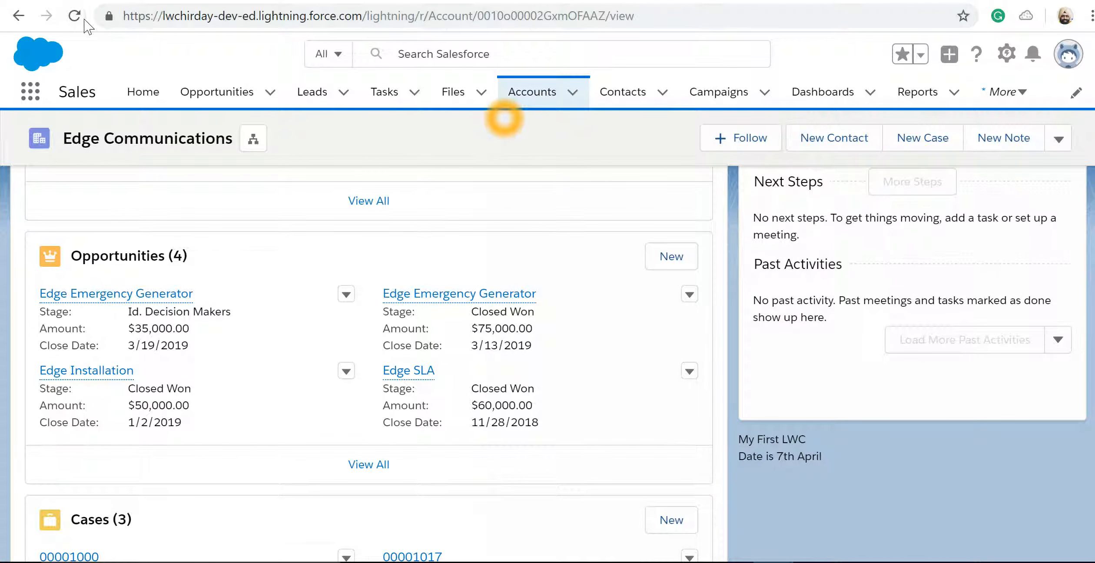
# Reload the Edge Communications page so the component shows 'Date is Sun Apr 07 2019'
pyautogui.click(74, 16)
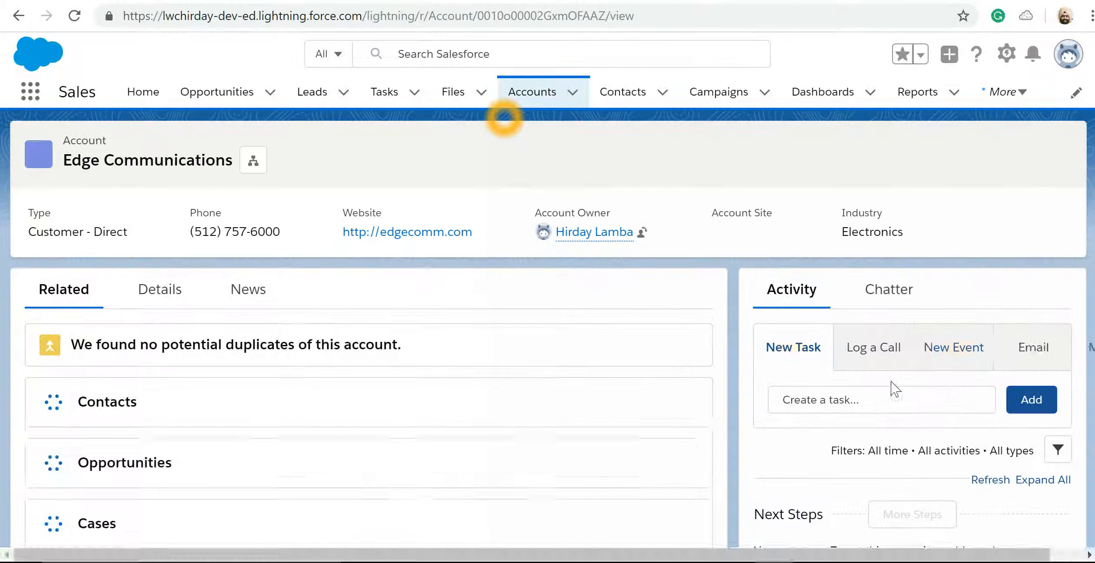
pyautogui.scroll(-3)
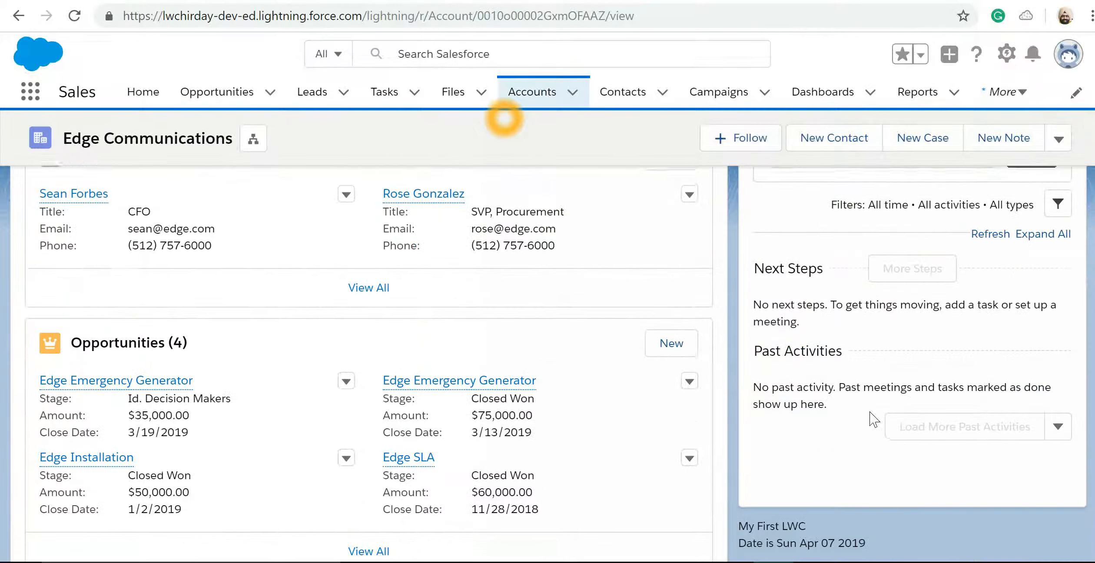
pyautogui.scroll(-3)
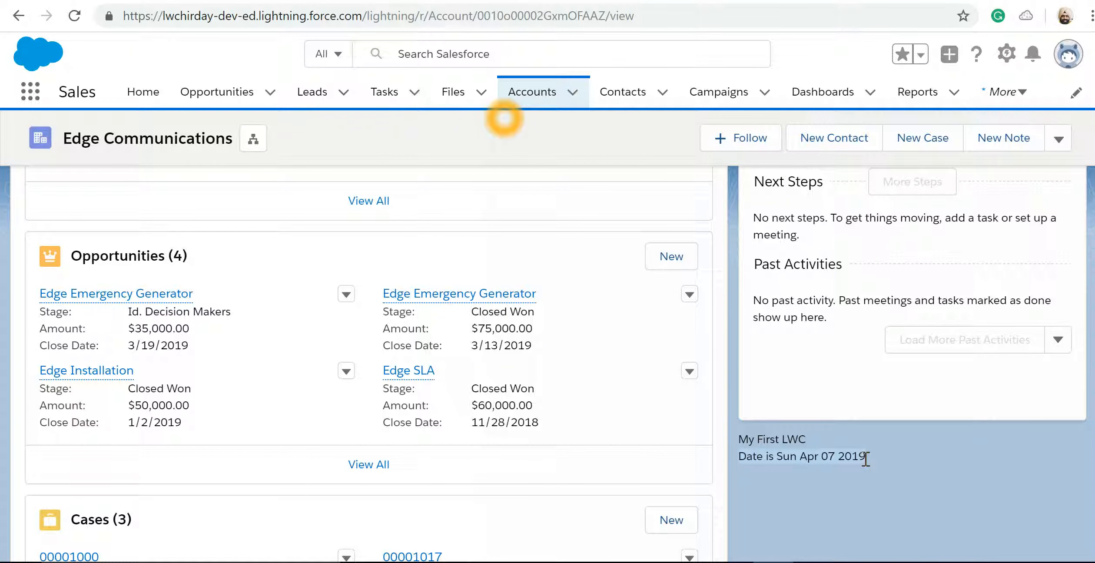
pyautogui.moveTo(822, 457)
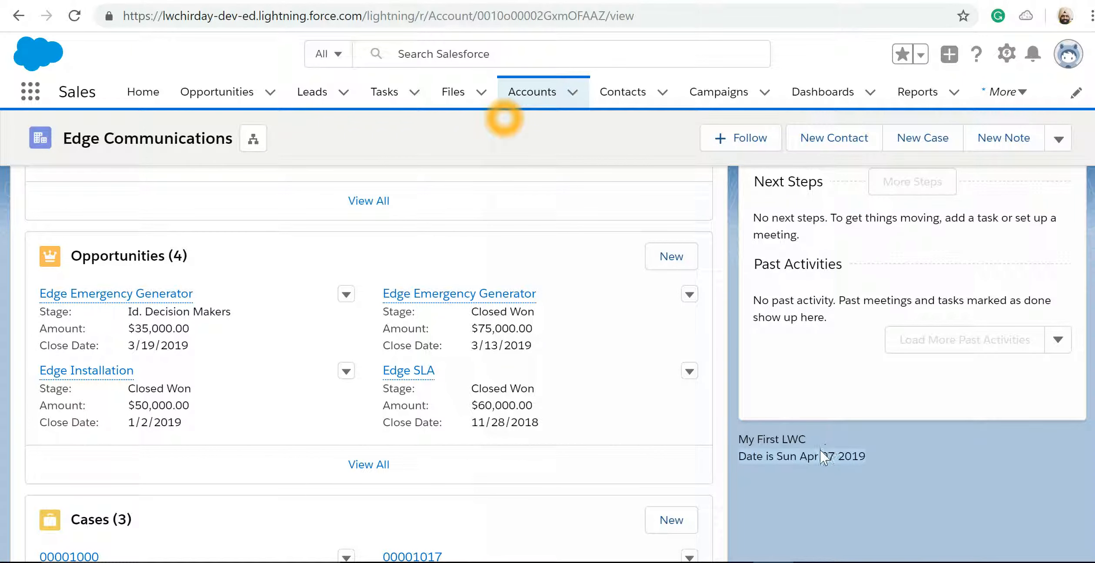
pyautogui.moveTo(867, 478)
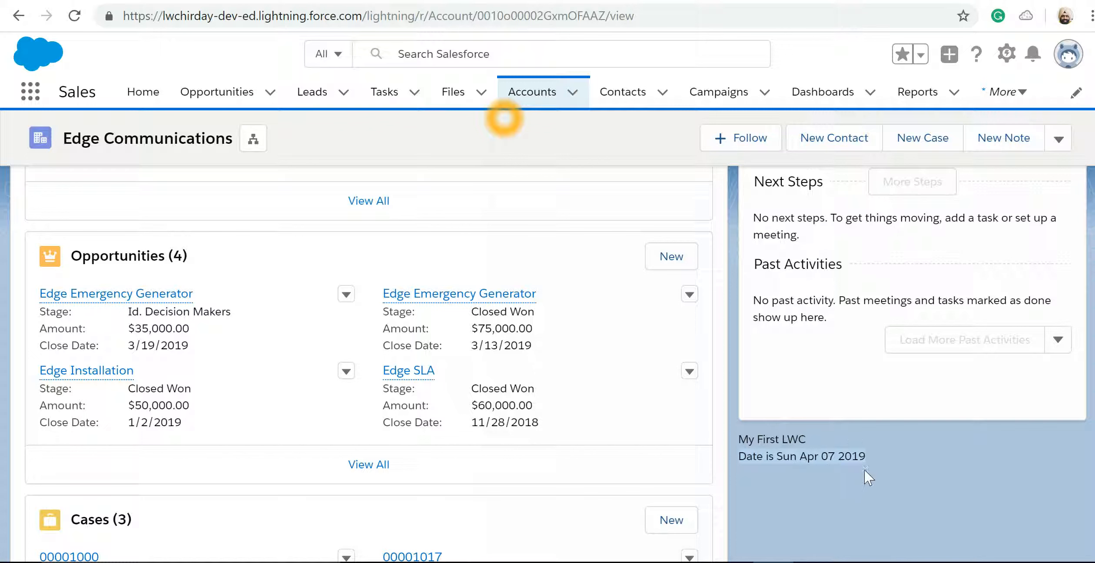
pyautogui.moveTo(737, 466)
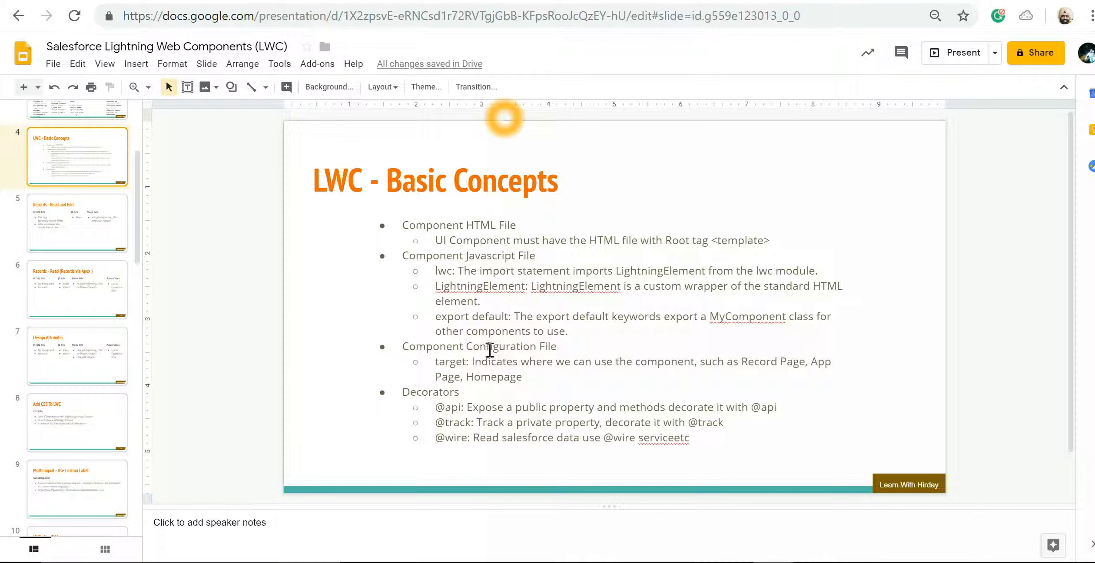
pyautogui.moveTo(516, 405)
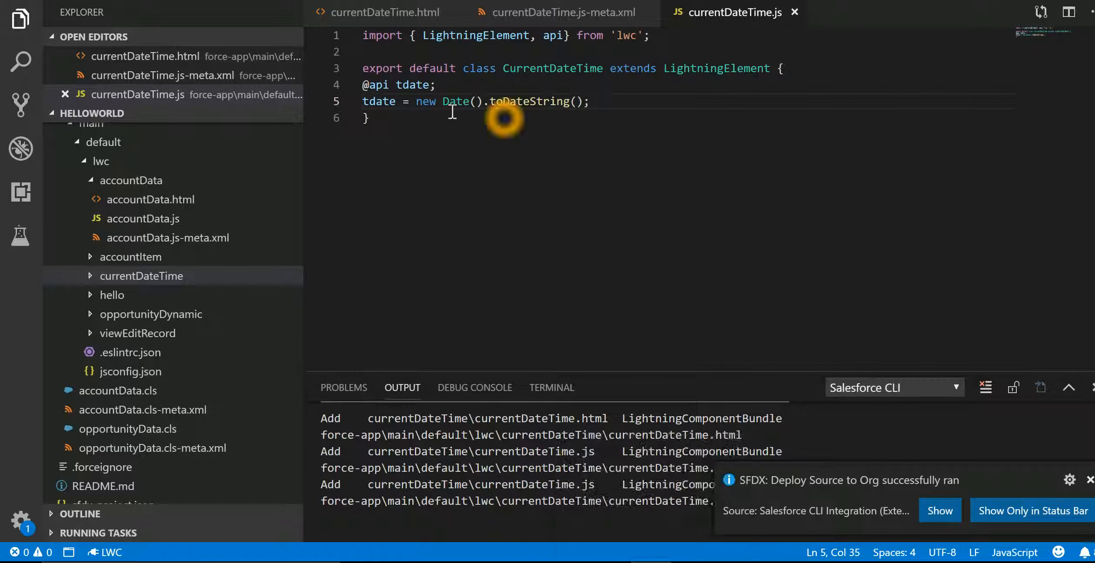
pyautogui.moveTo(383, 27)
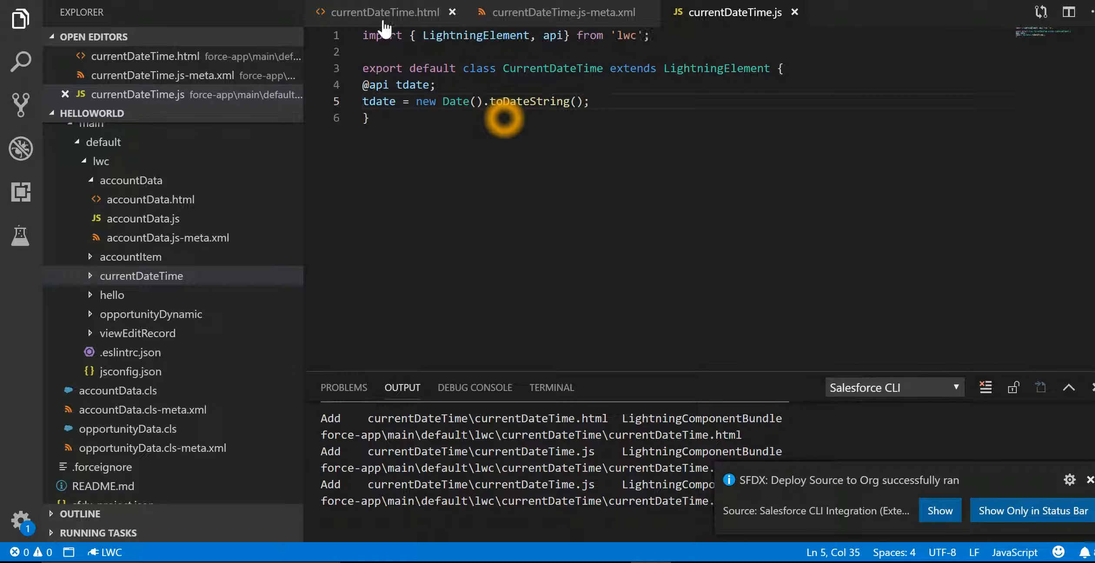
# Compare the HTML template's {tdate} binding against the JavaScript property after the deploy
pyautogui.click(382, 12)
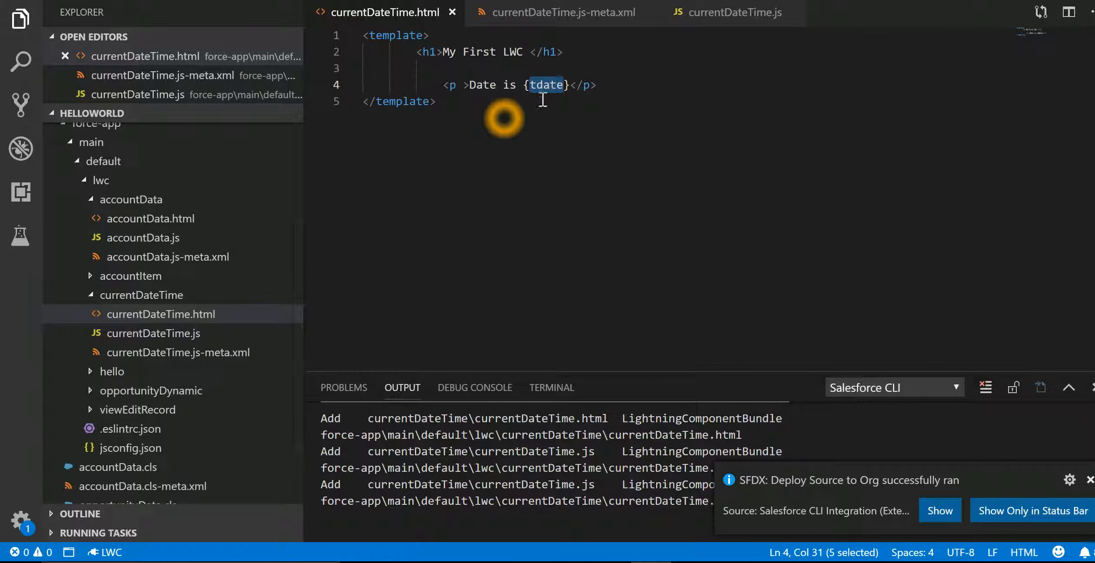
pyautogui.moveTo(700, 31)
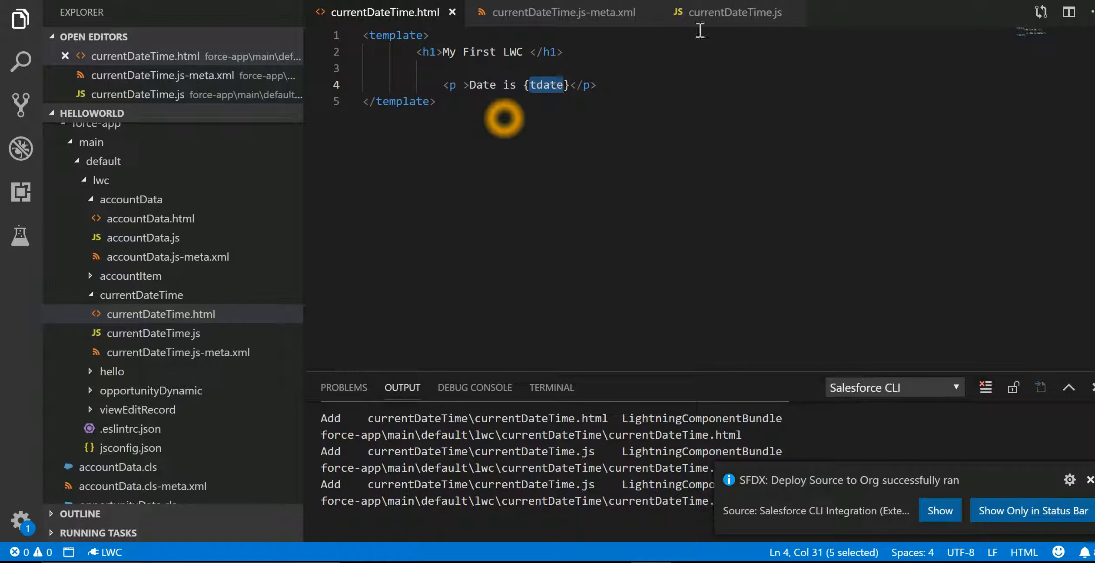
pyautogui.click(734, 12)
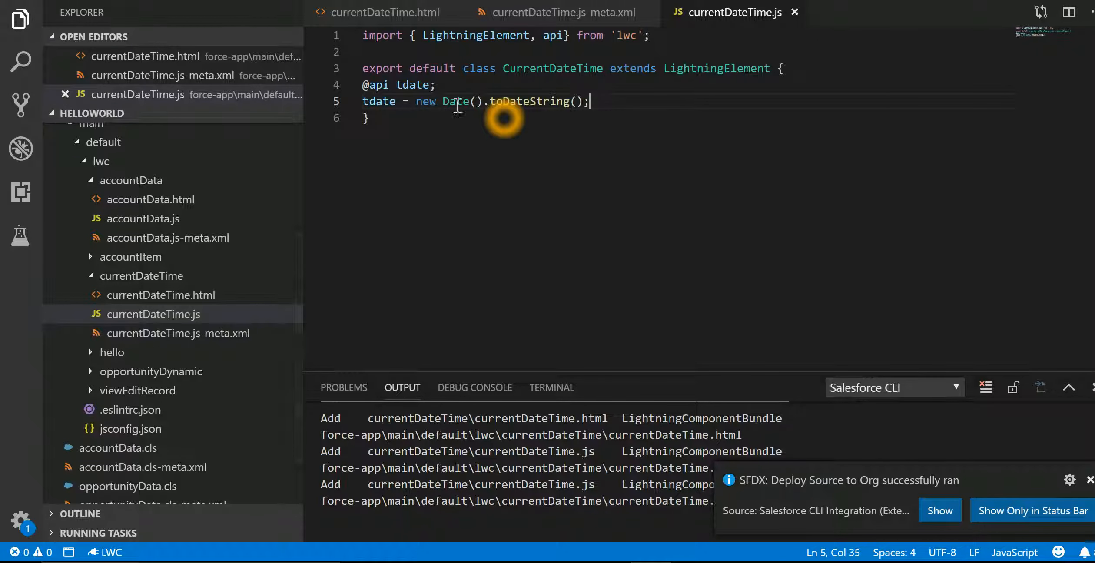
pyautogui.moveTo(382, 12)
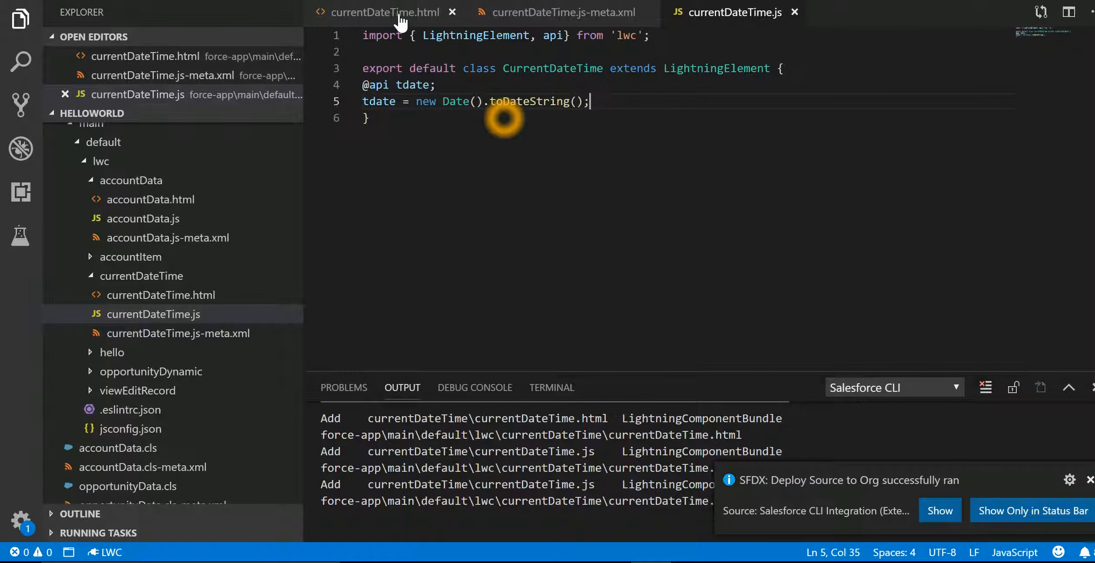
pyautogui.click(384, 12)
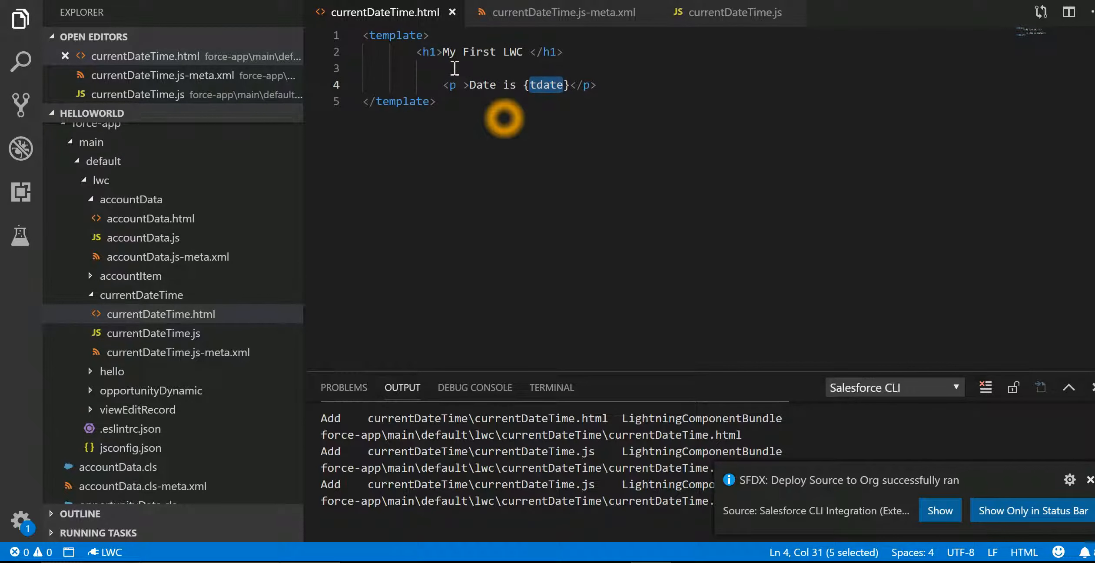